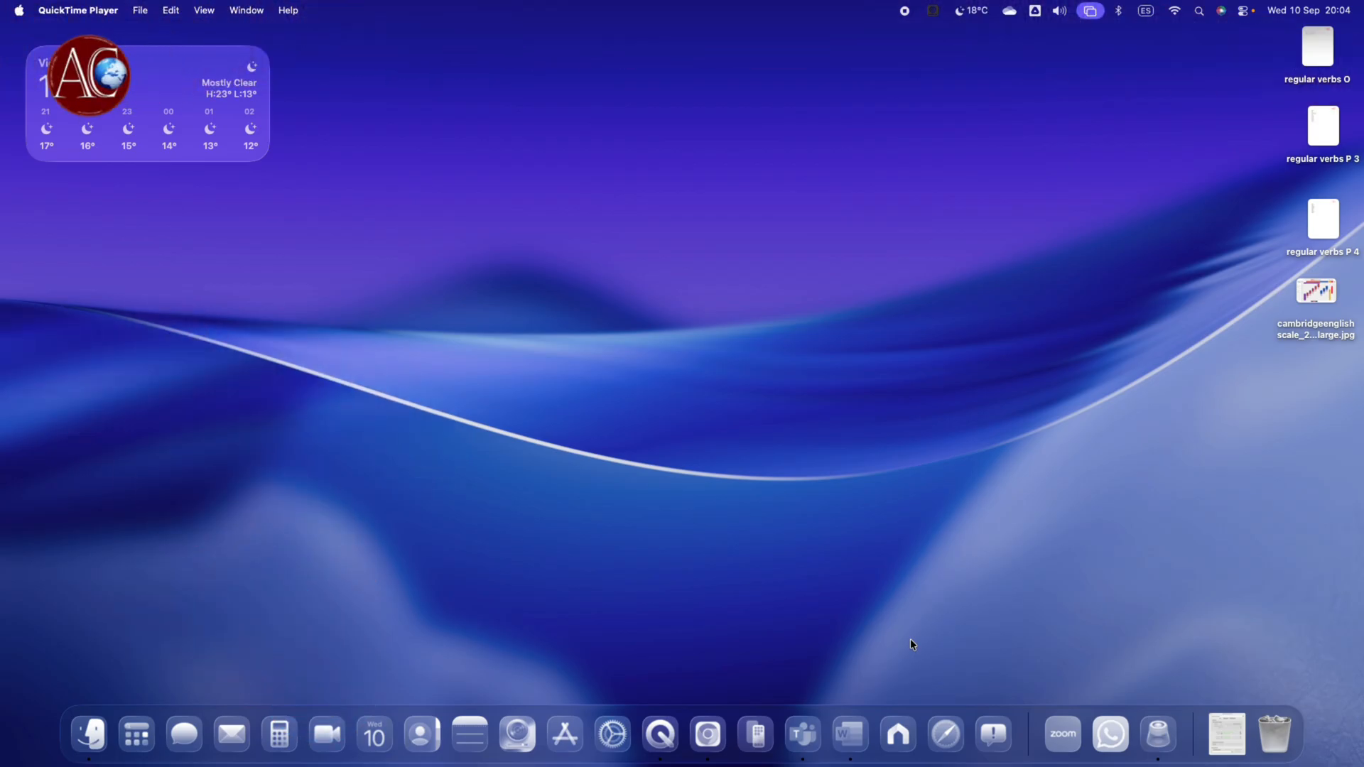
mouse_move(1032, 611)
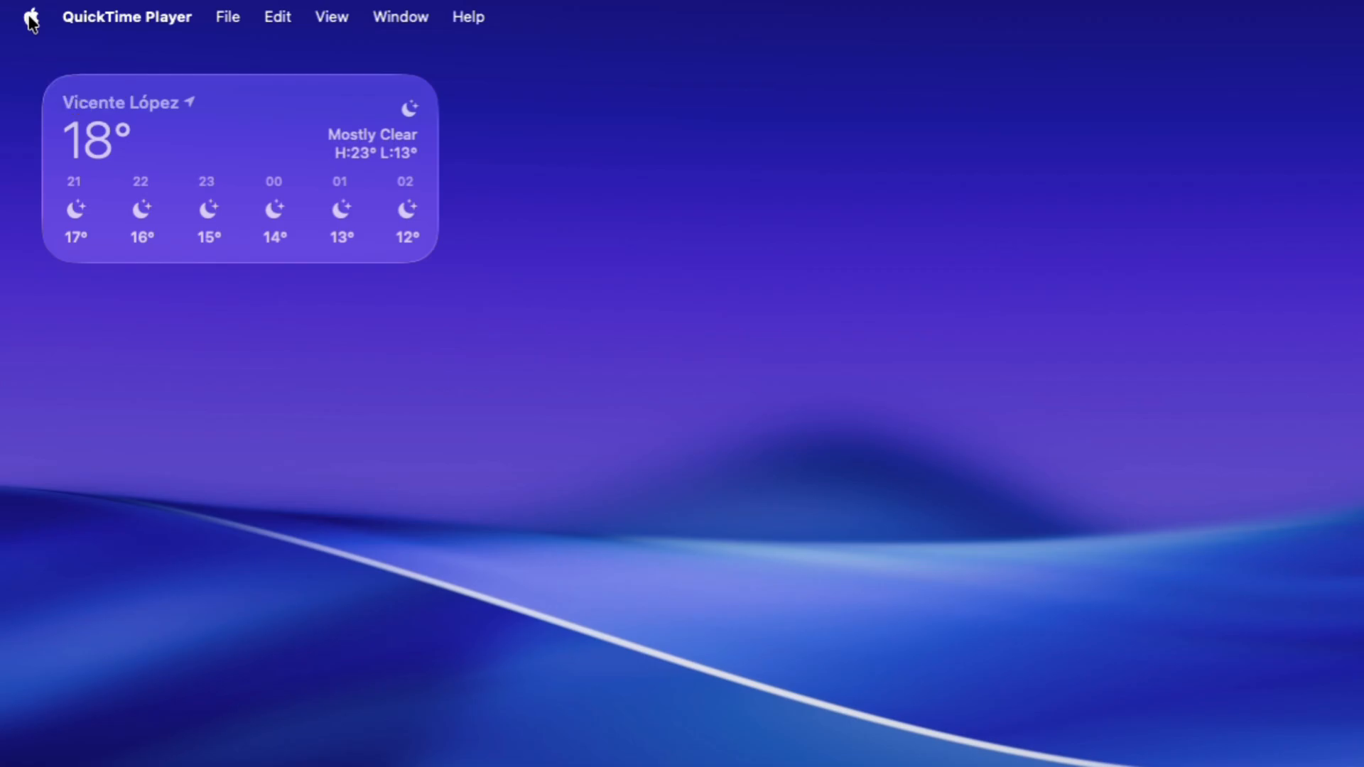
Go to General > Software Update and let the Mac check for the macOS Tahoe 26 update.
left_click(28, 17)
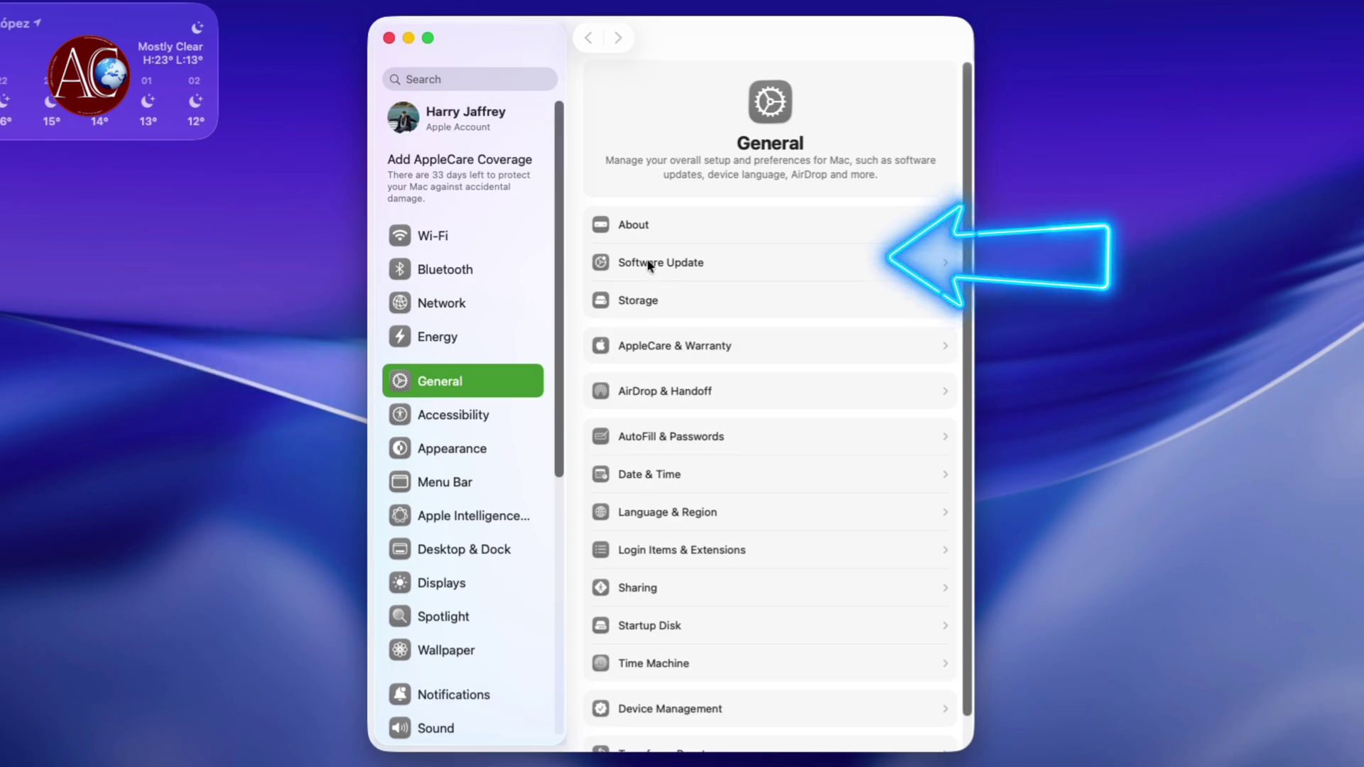
left_click(660, 263)
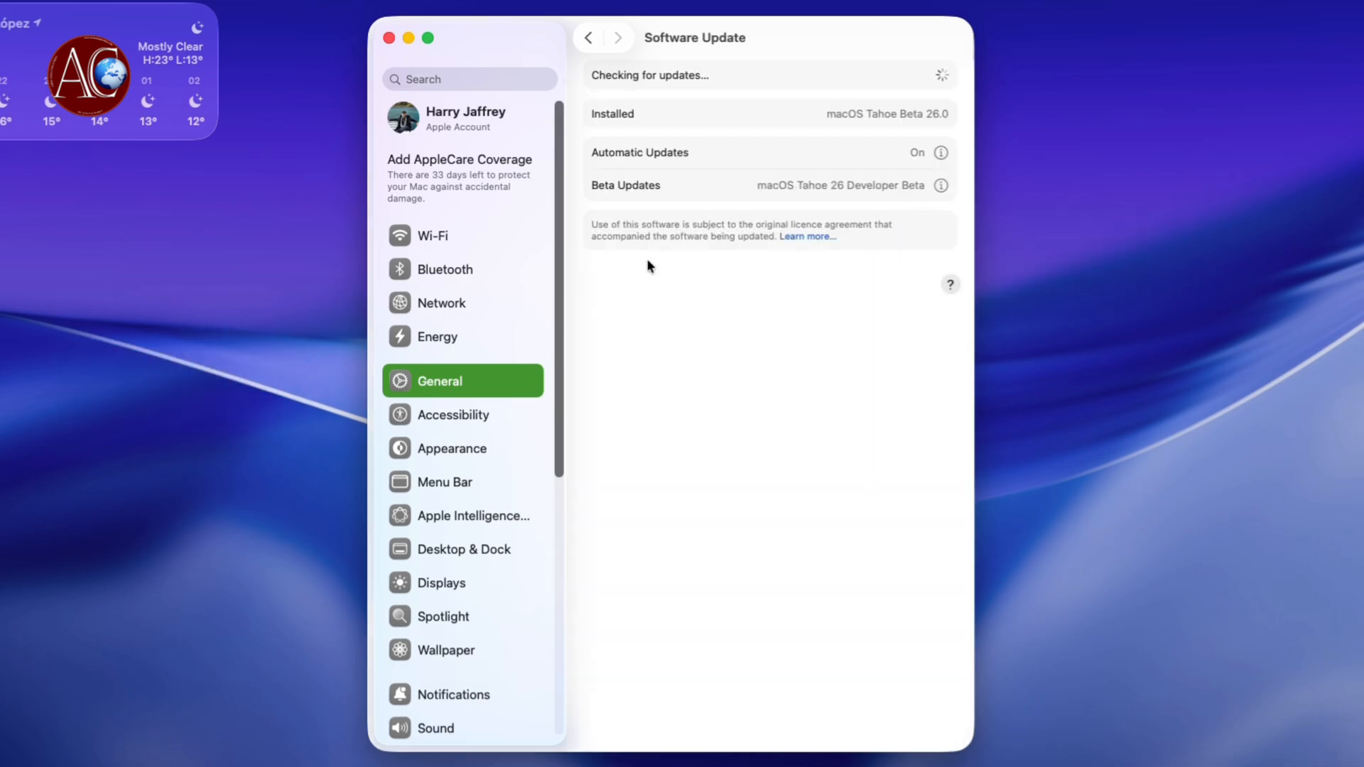
mouse_move(864, 465)
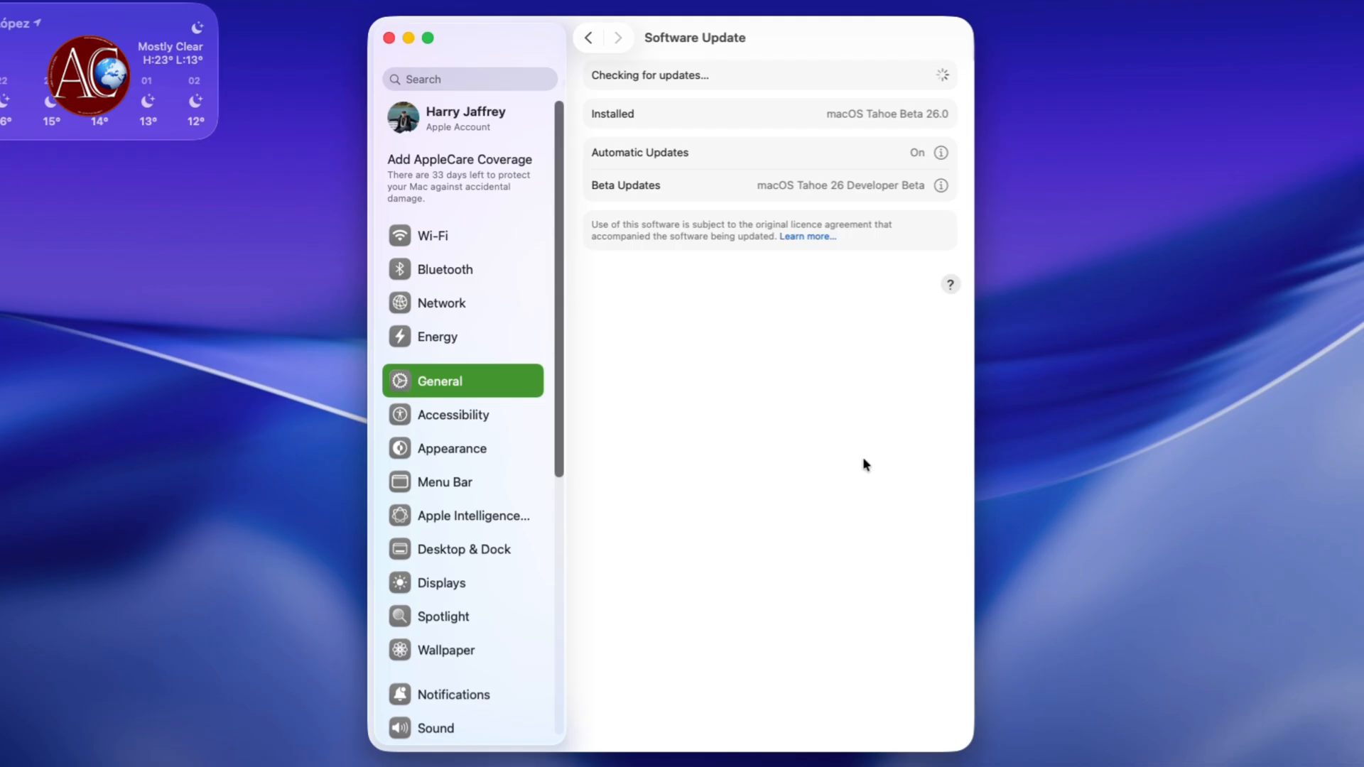
mouse_move(752, 407)
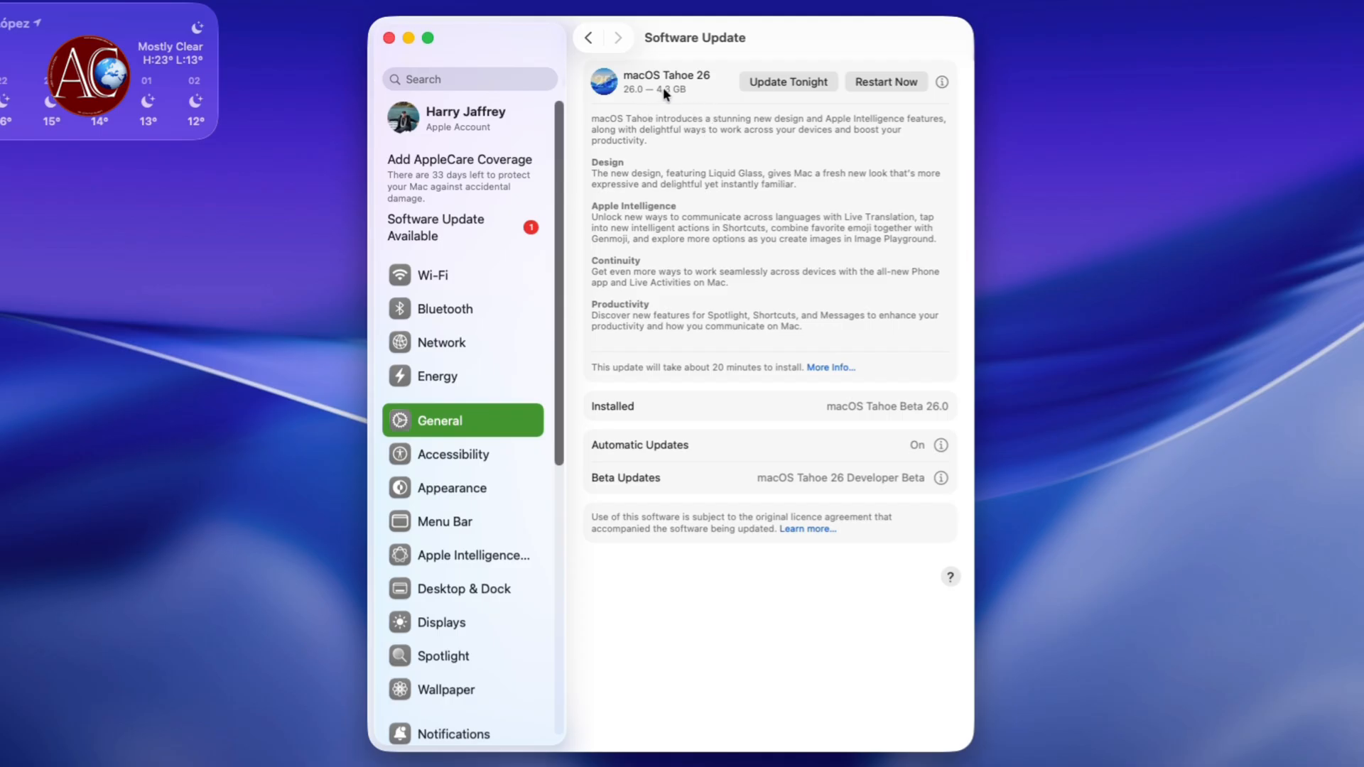
mouse_move(694, 99)
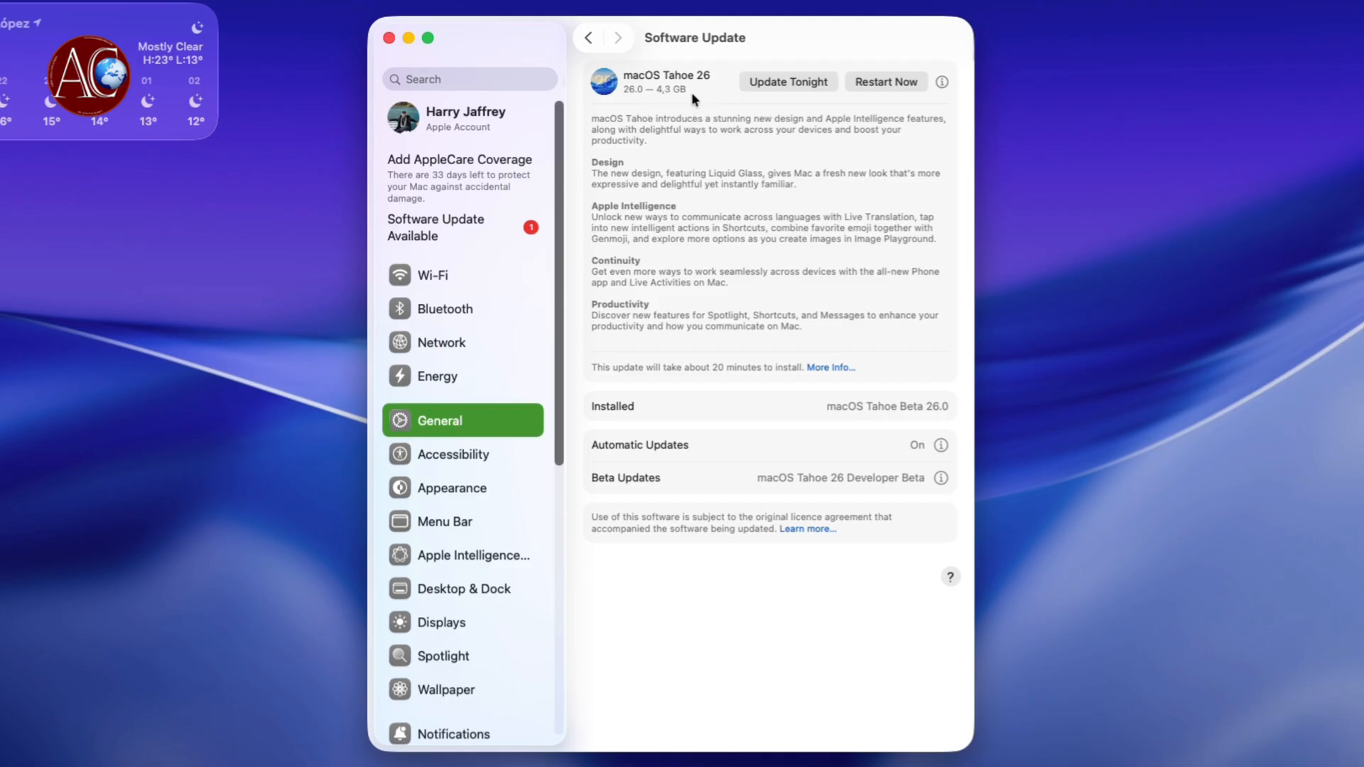
mouse_move(710, 96)
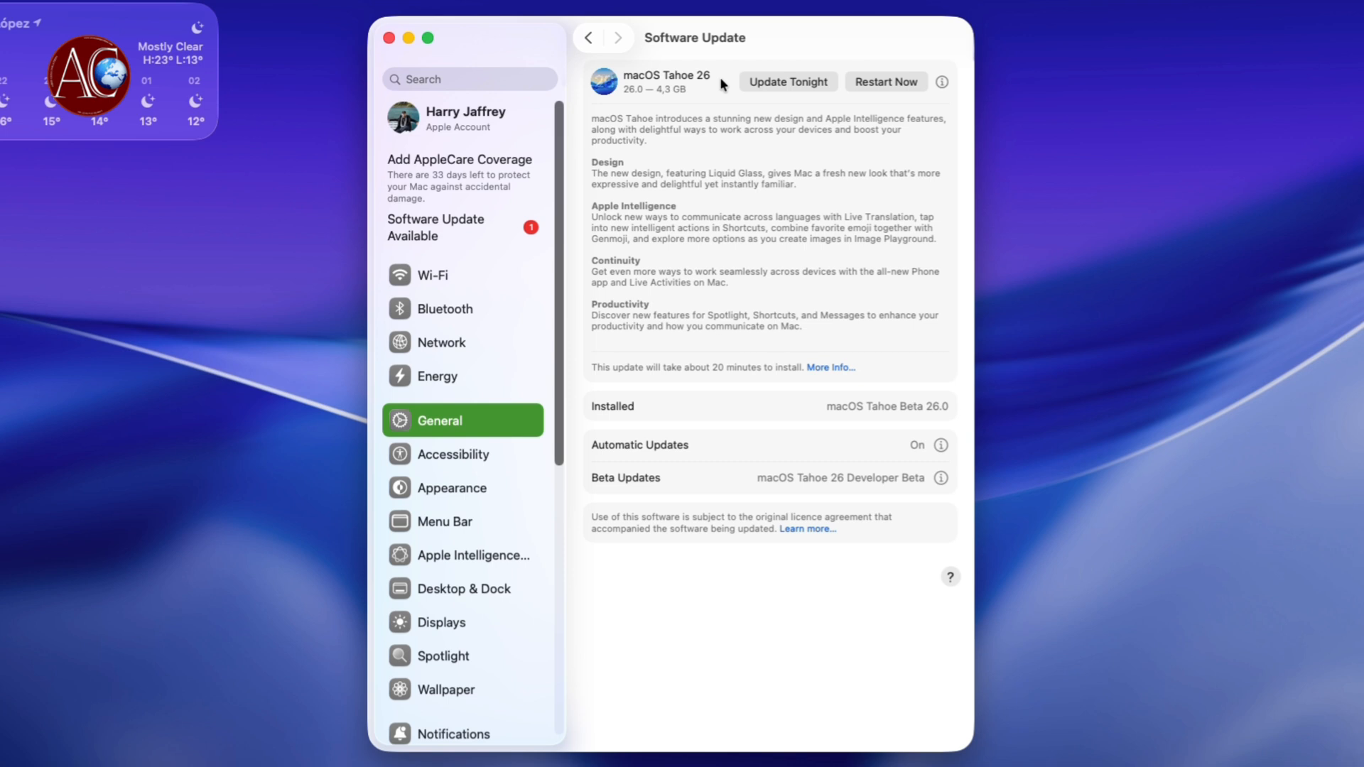
mouse_move(763, 91)
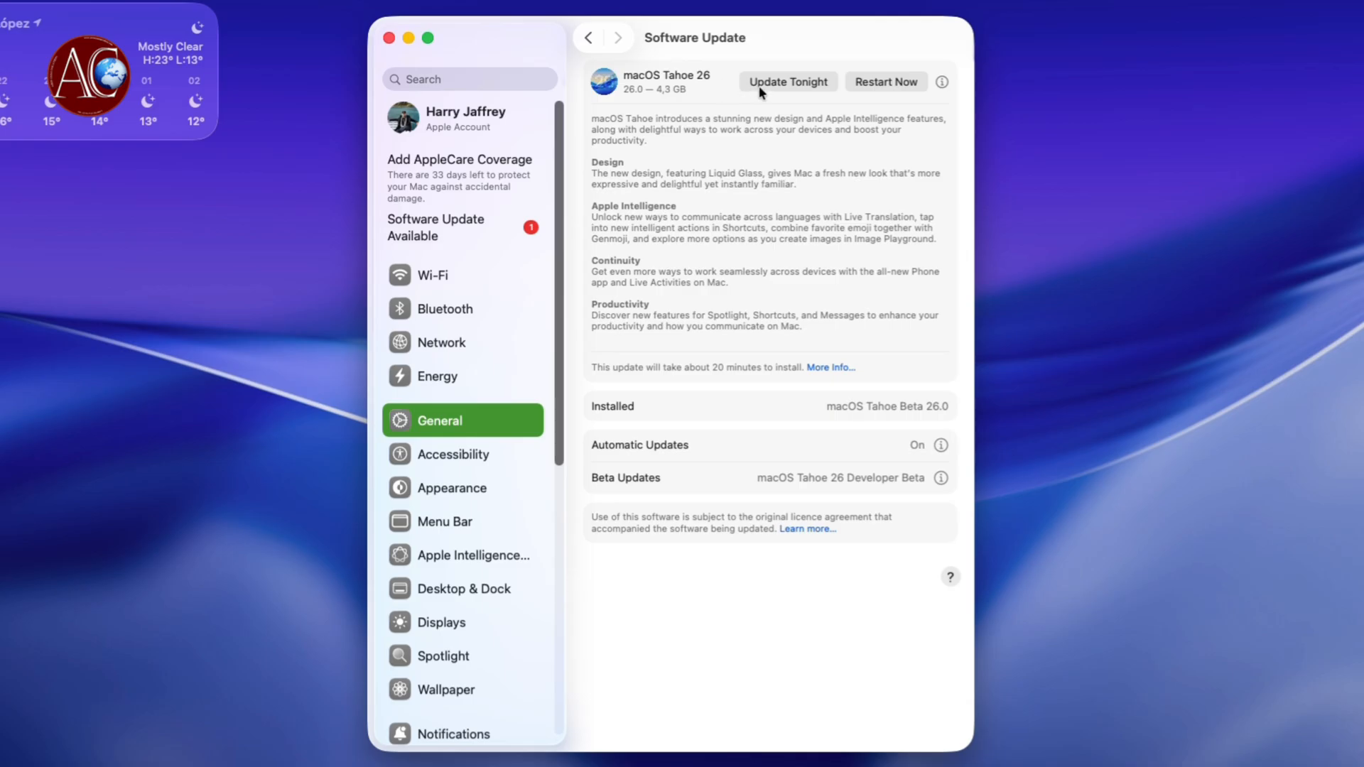
mouse_move(793, 365)
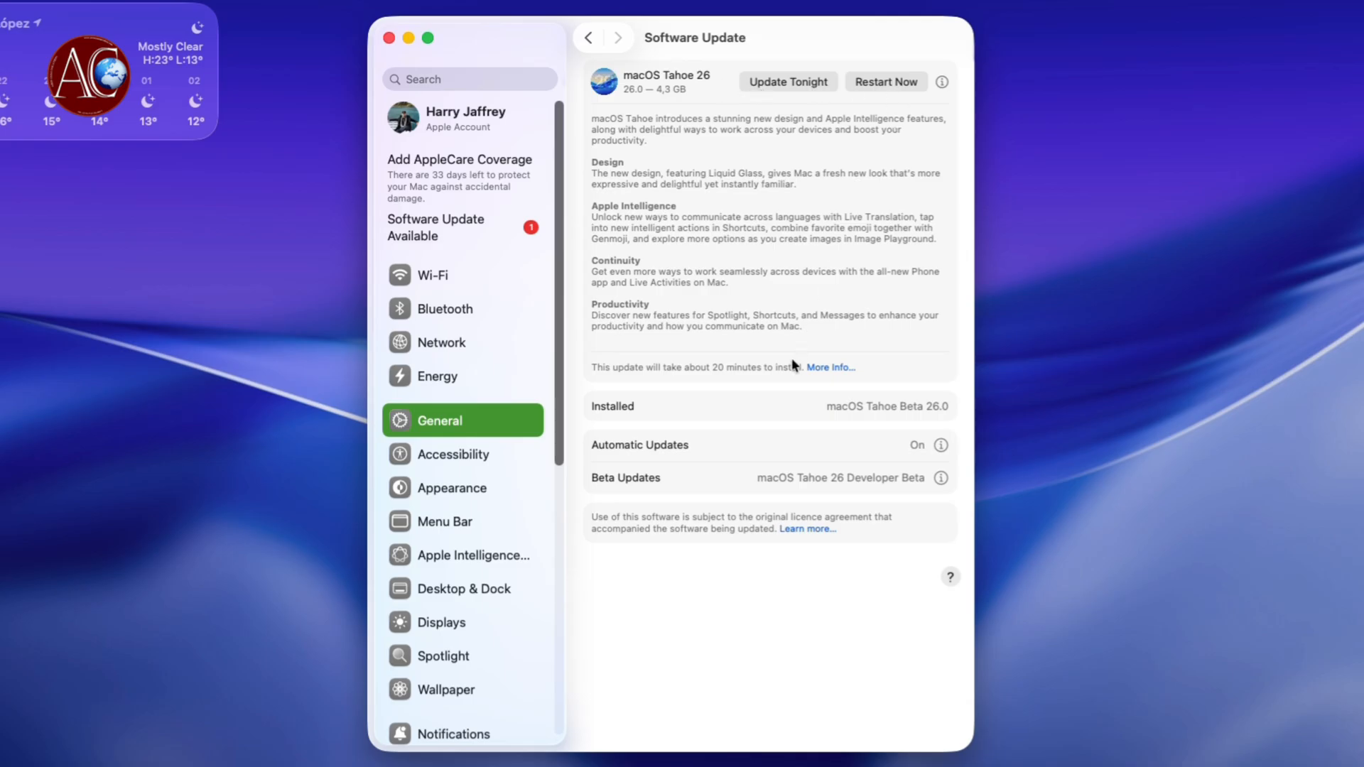
mouse_move(959, 423)
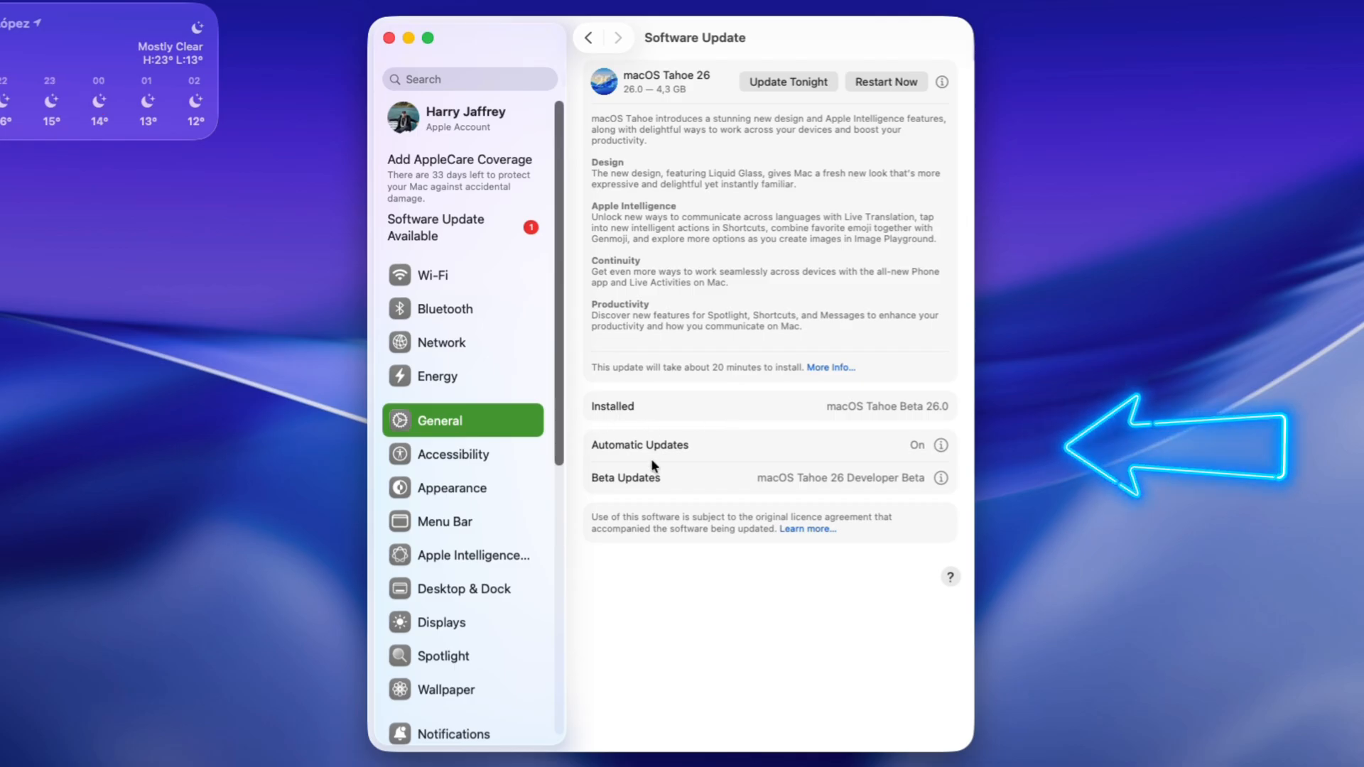
Verify Automatic Updates, set Beta Updates to macOS Tahoe 26 Developer Beta, then head to developer.apple.com.
left_click(941, 445)
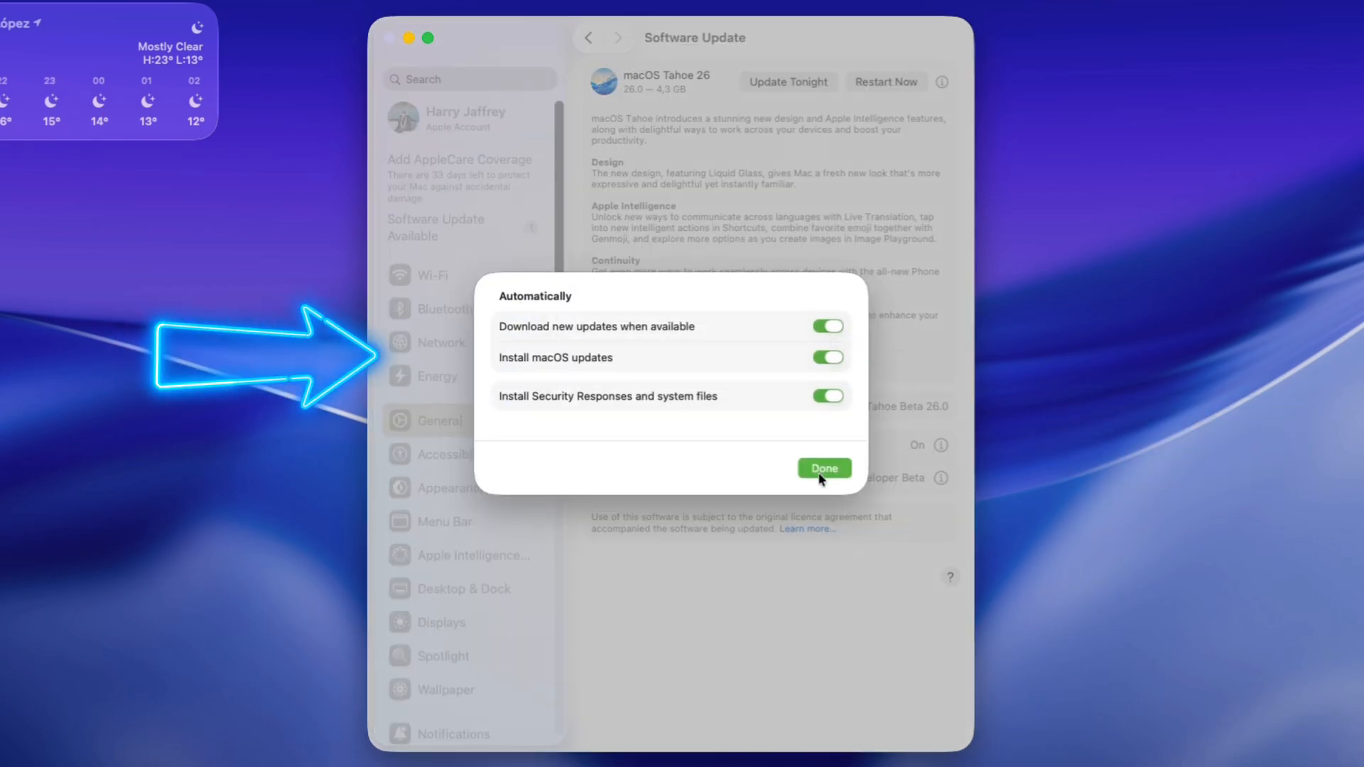
left_click(824, 468)
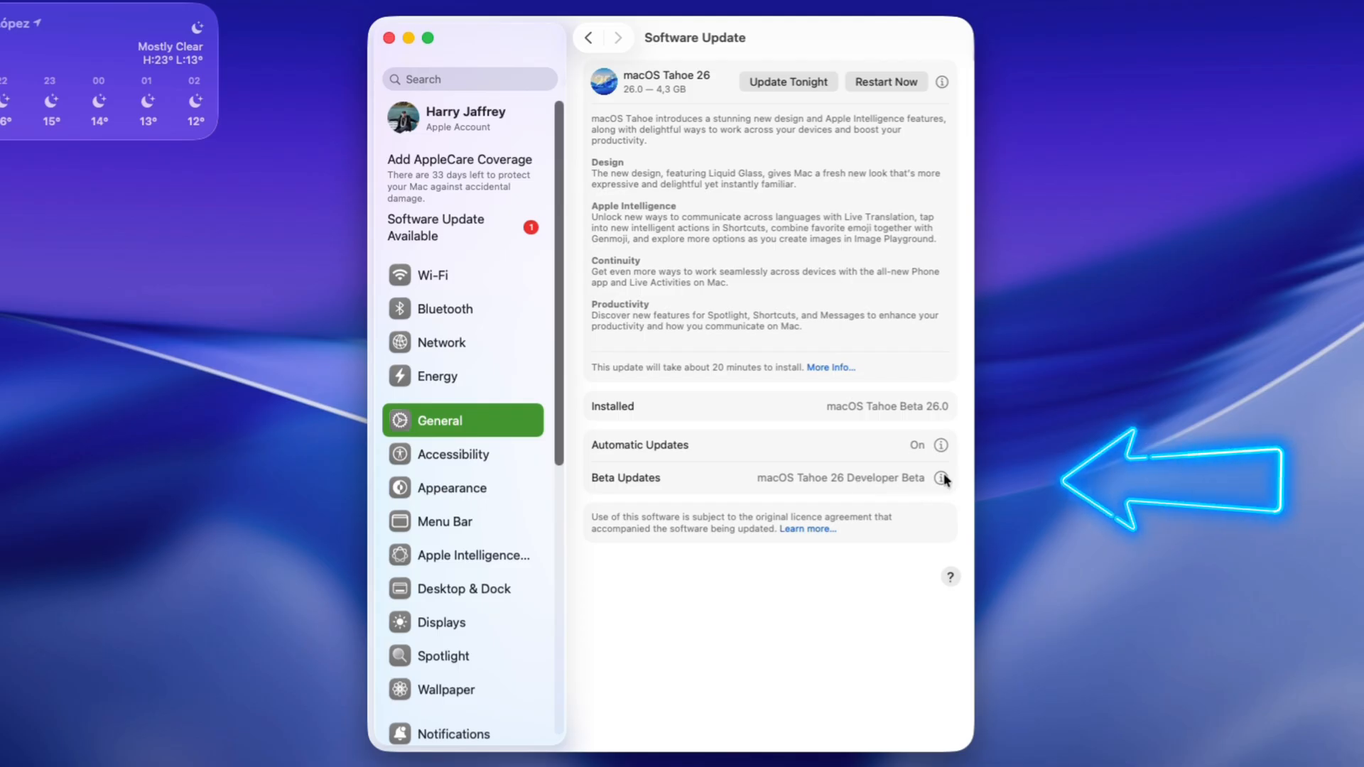
left_click(941, 477)
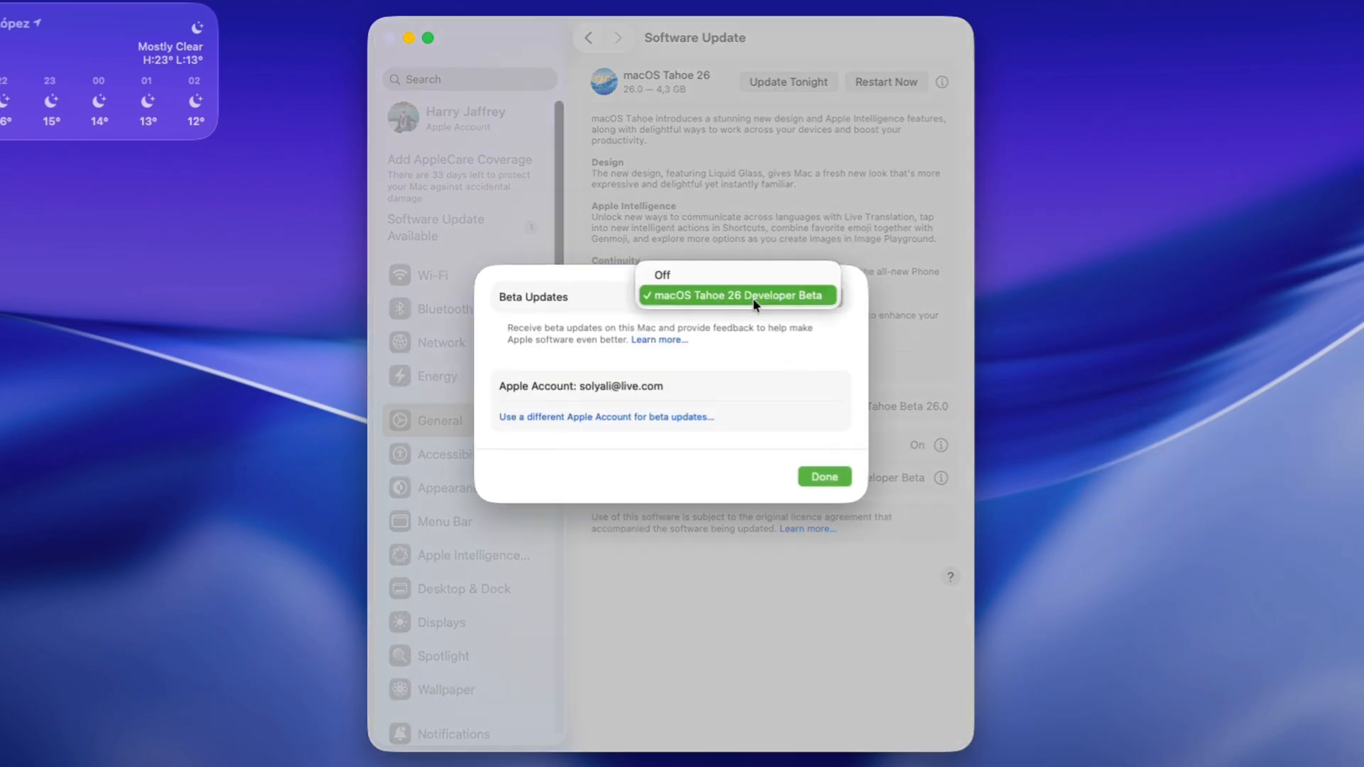
left_click(739, 296)
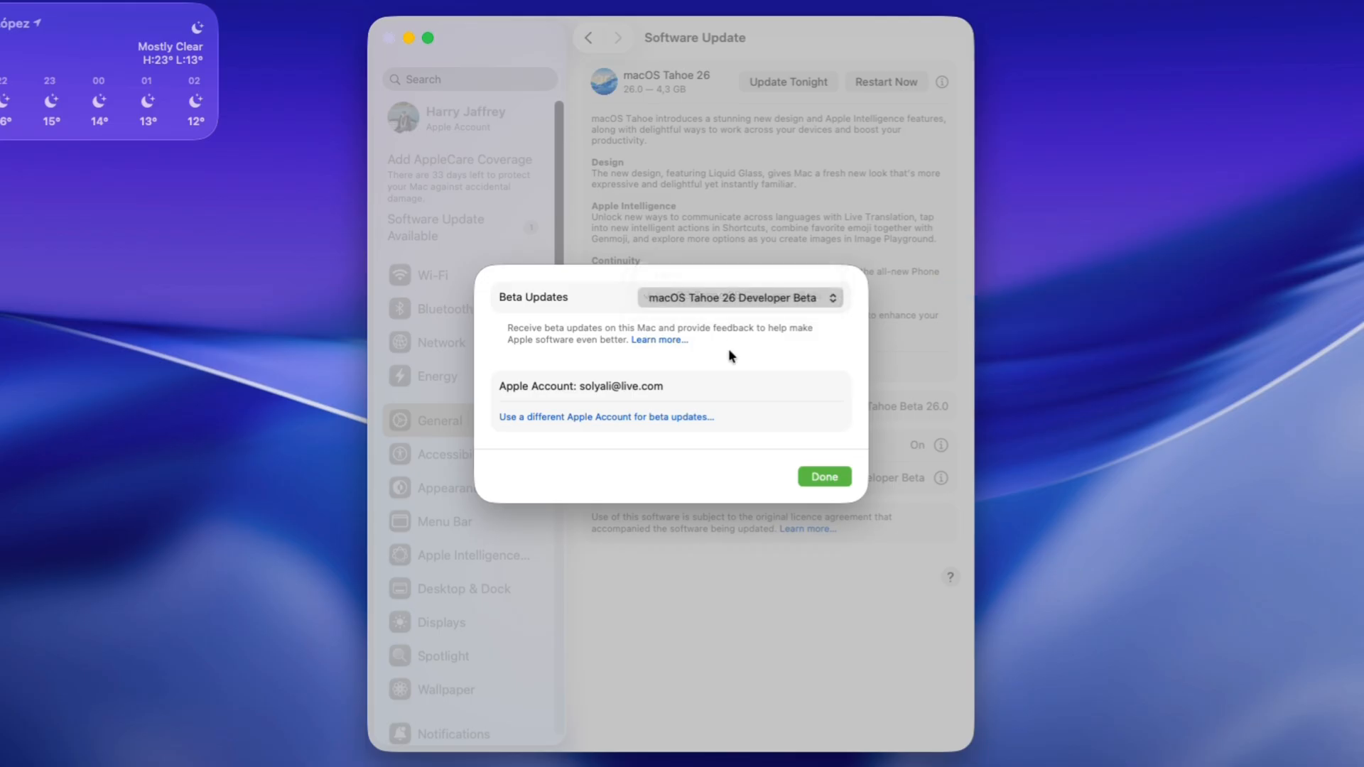
left_click(824, 476)
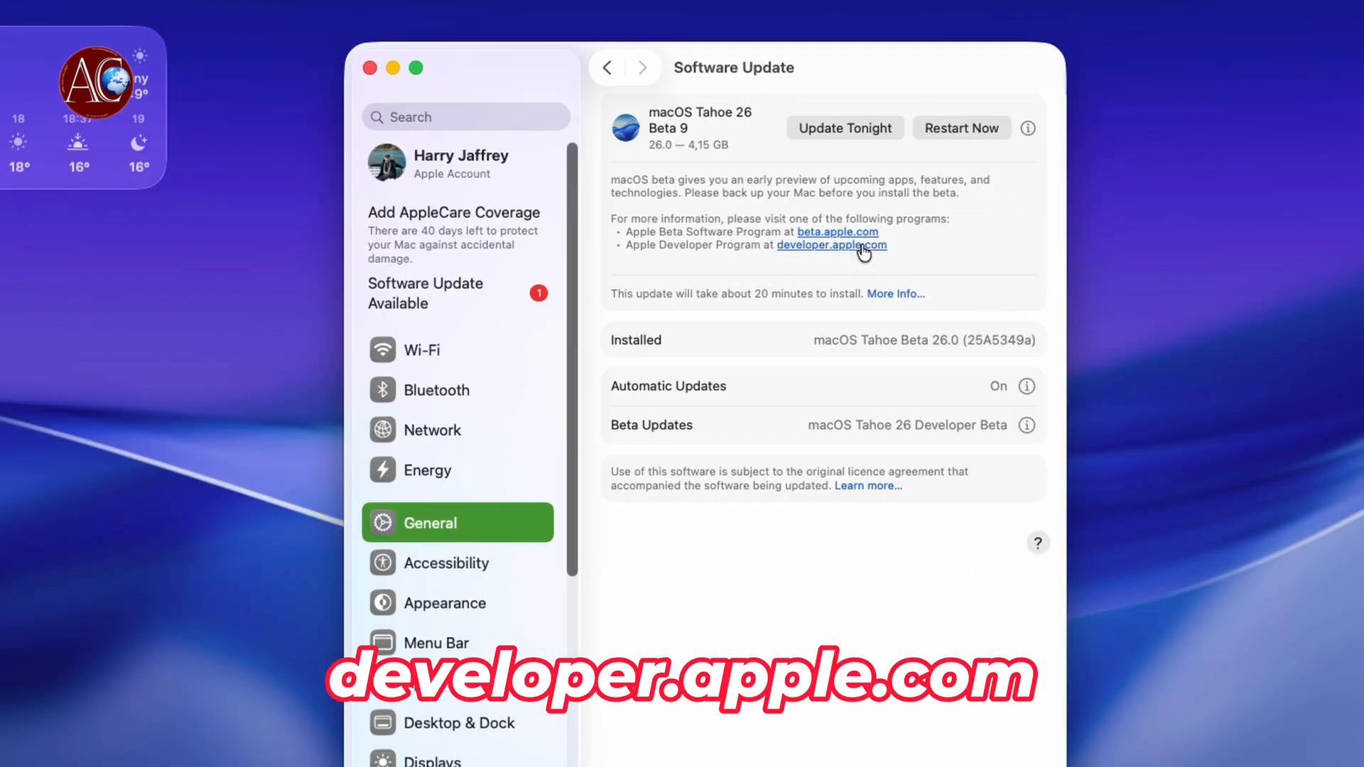
mouse_move(854, 255)
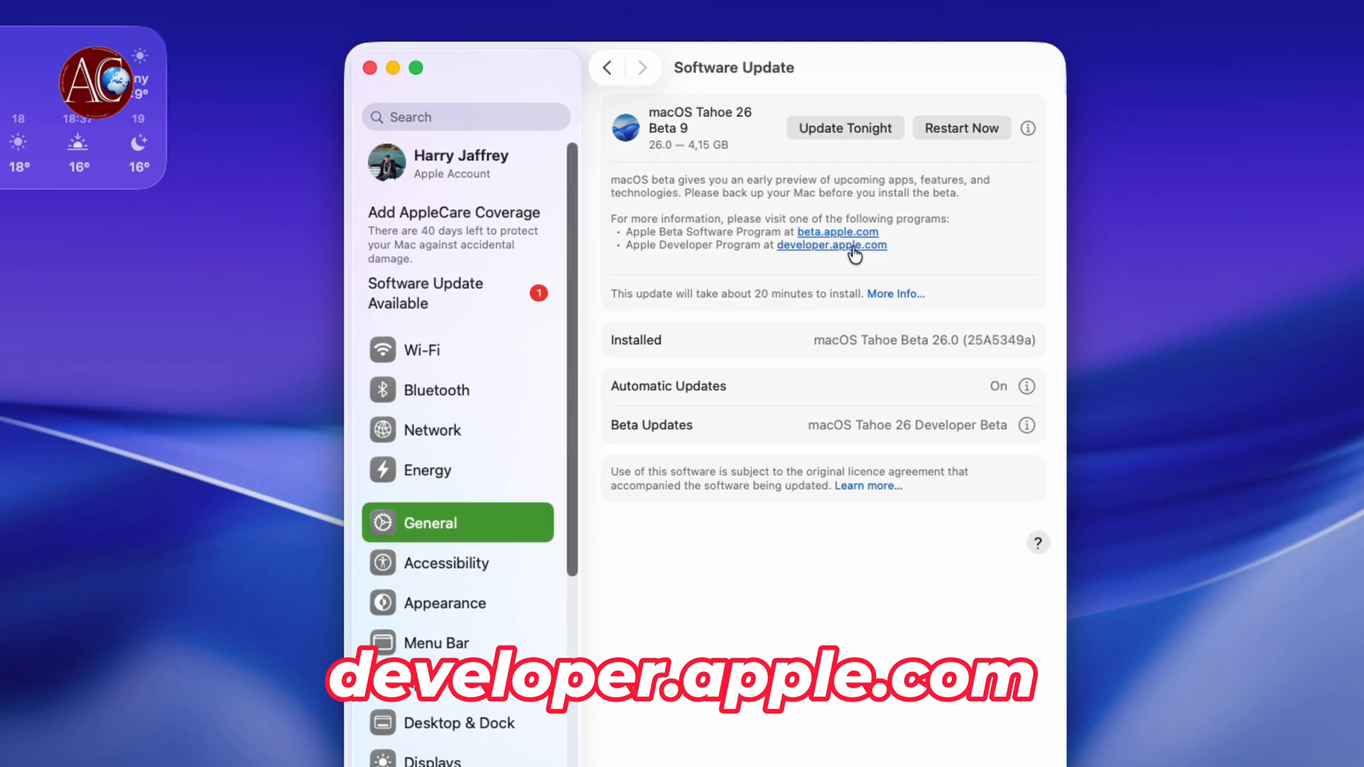
left_click(832, 245)
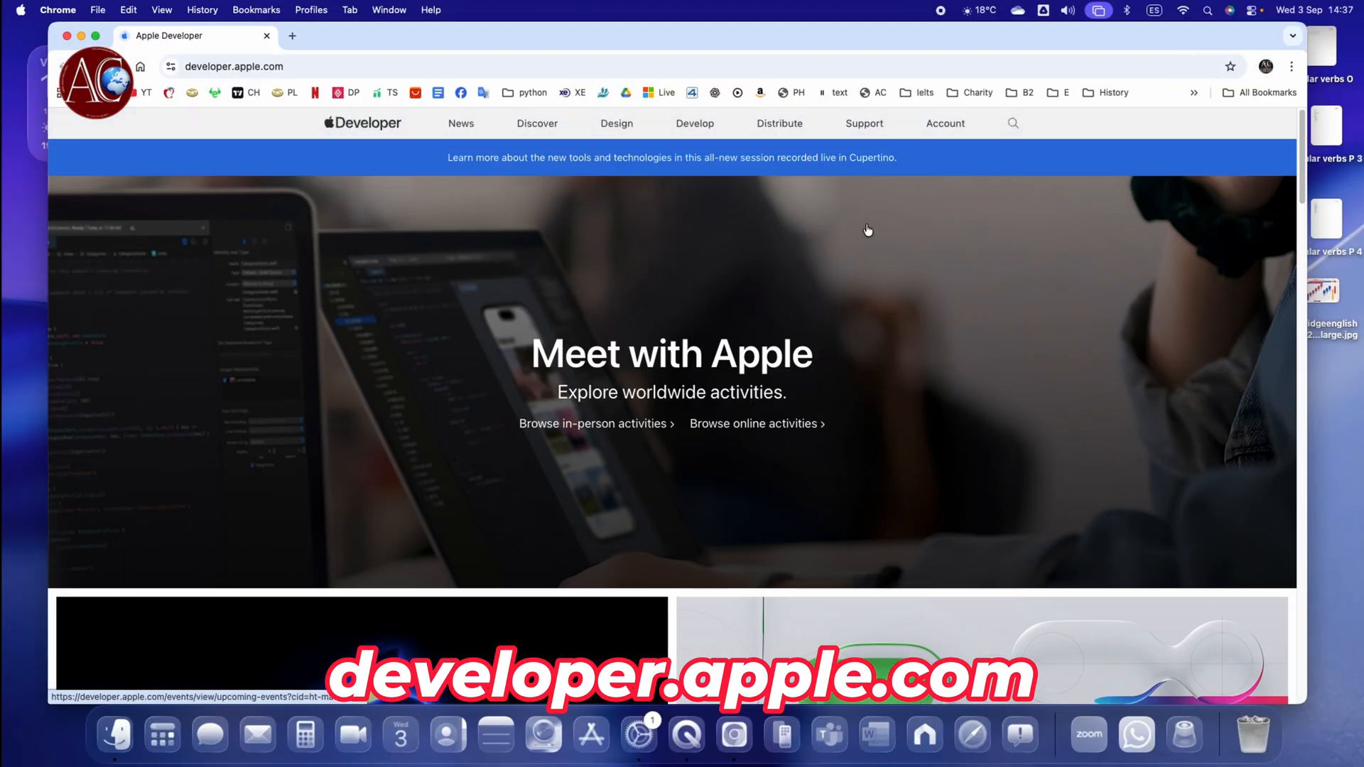
Go to developer.apple.com/account and reach the Develop section listing tools and resources.
left_click(945, 123)
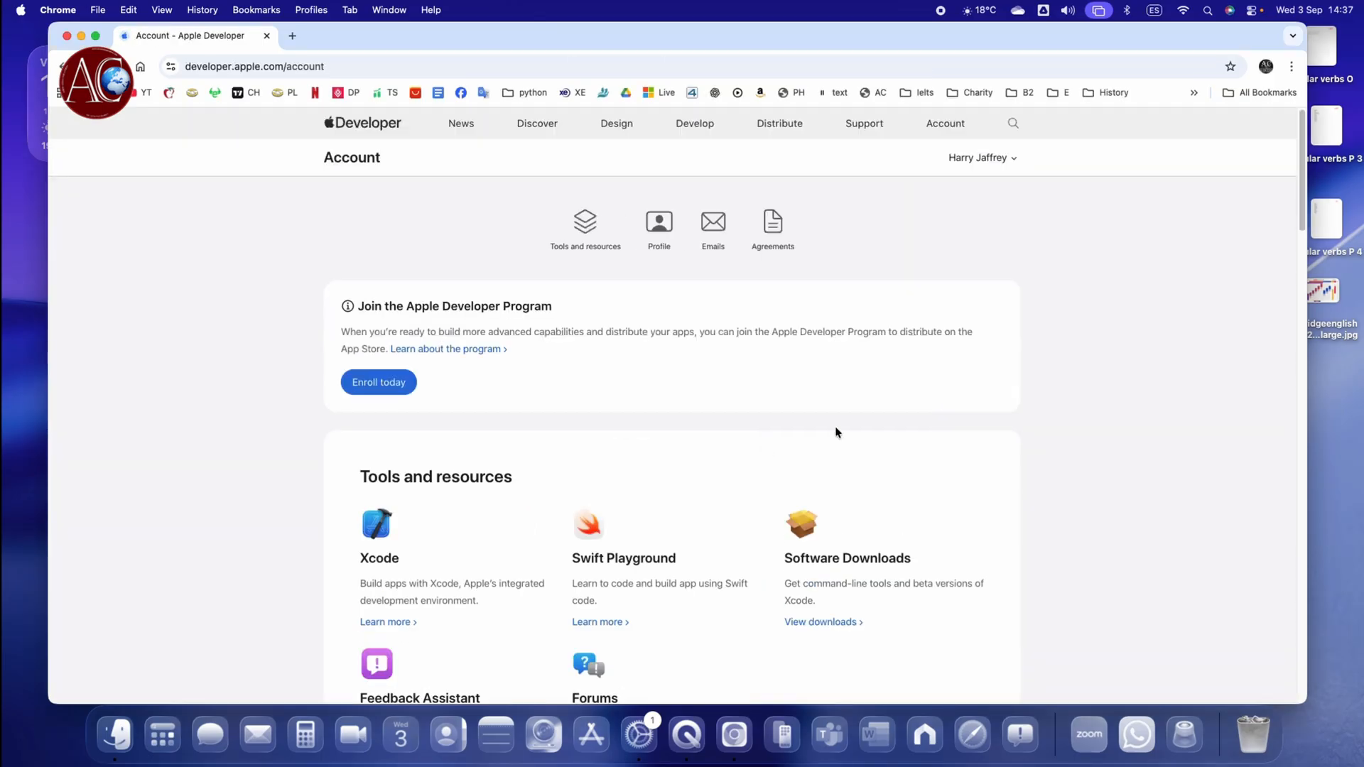
mouse_move(406, 389)
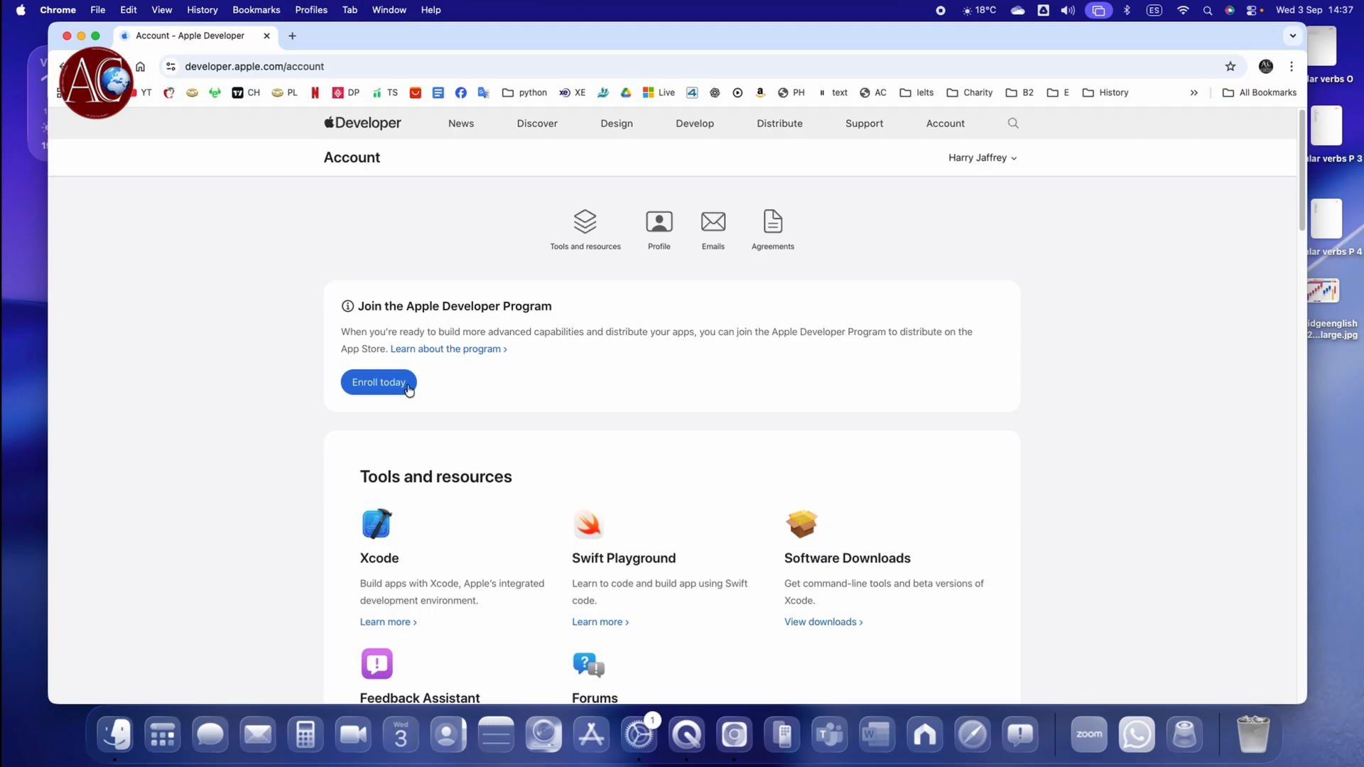
mouse_move(586, 344)
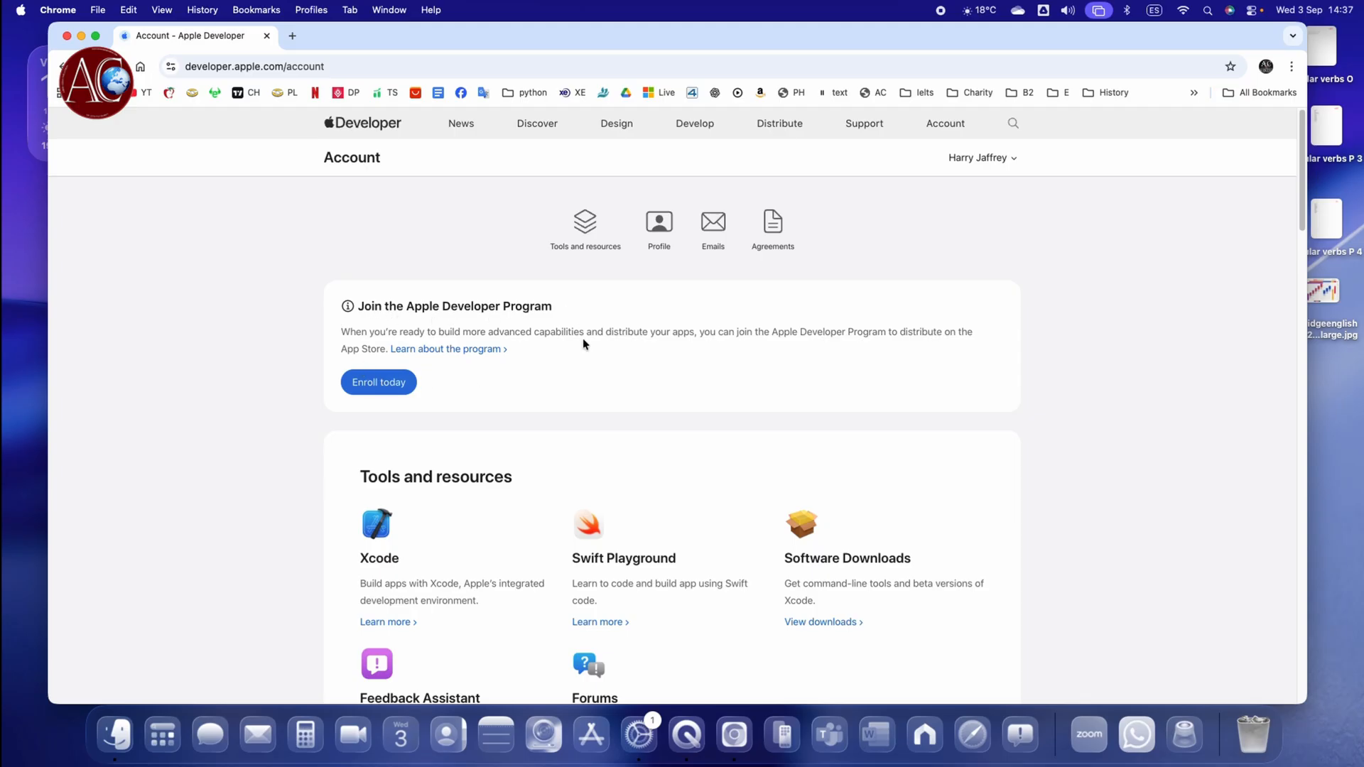
mouse_move(977, 172)
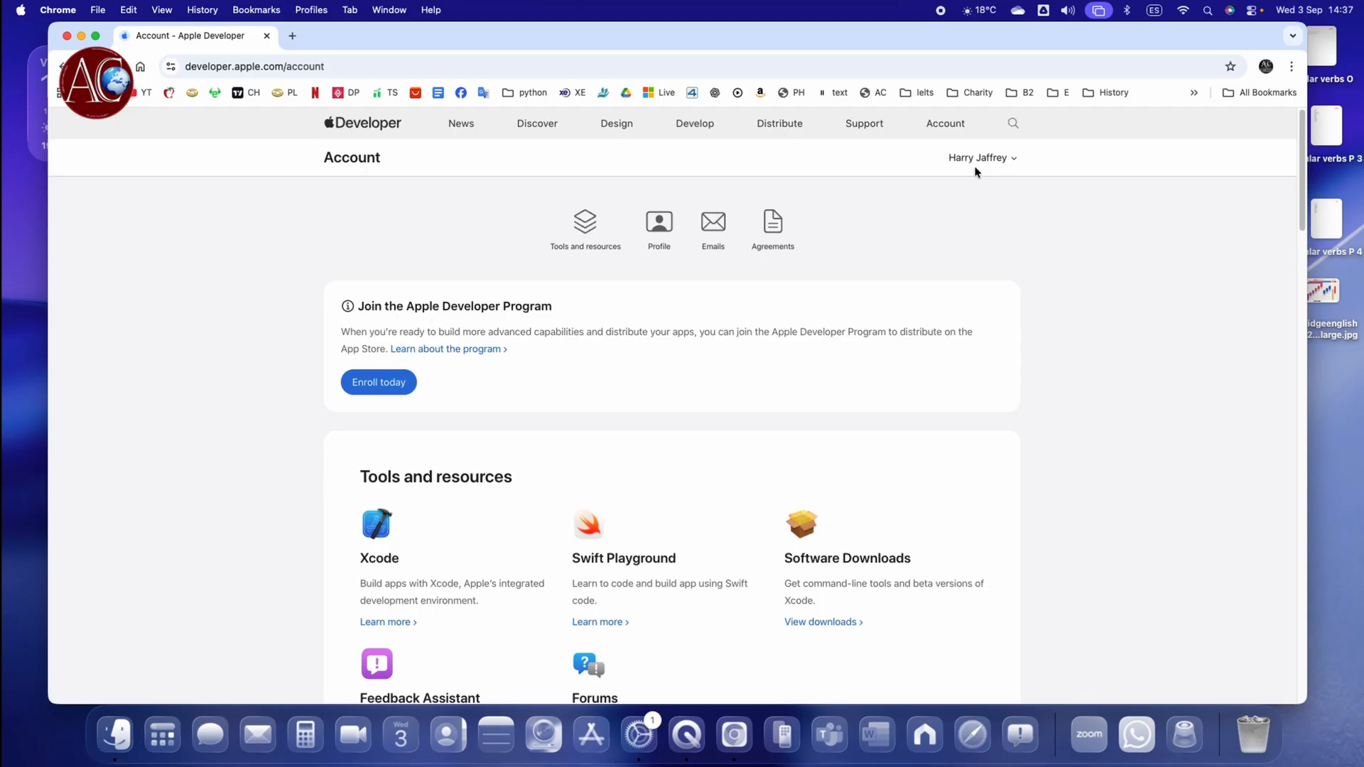
mouse_move(1001, 165)
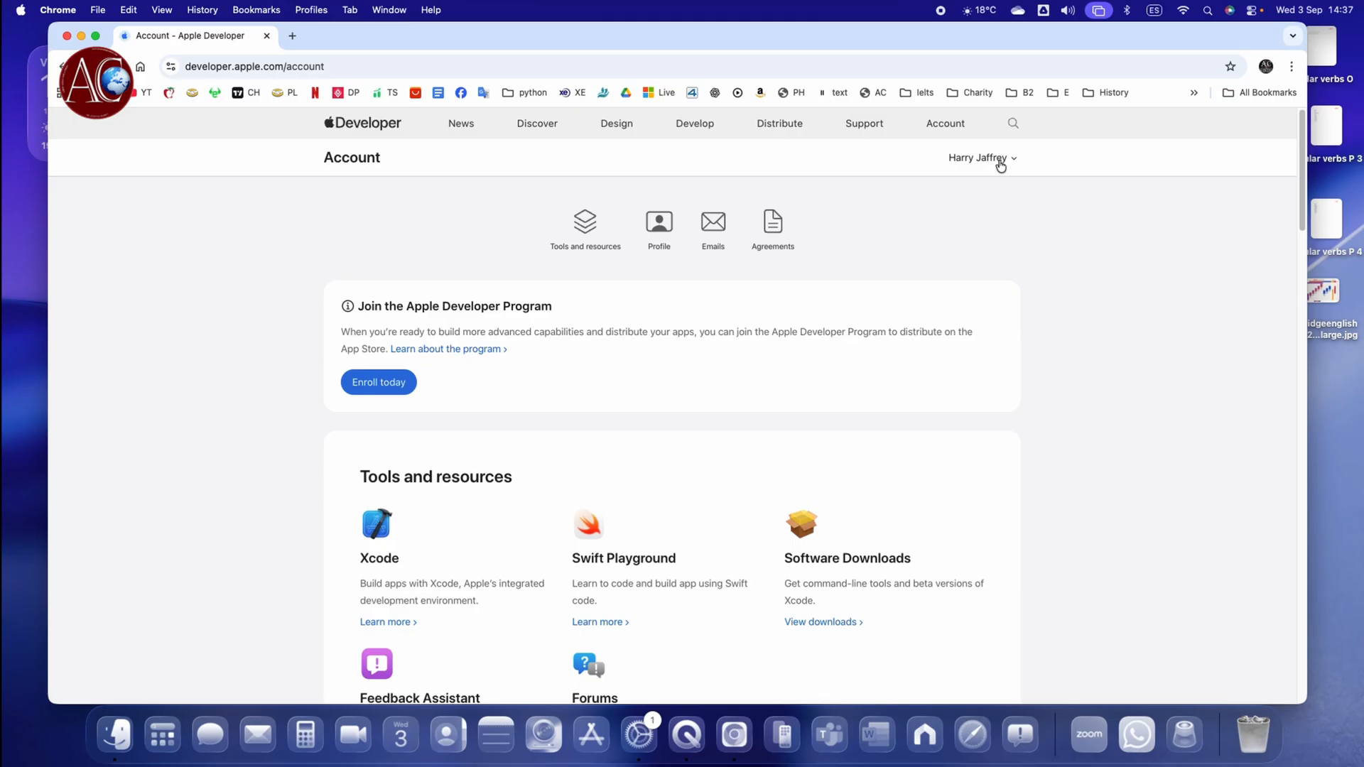
mouse_move(930, 329)
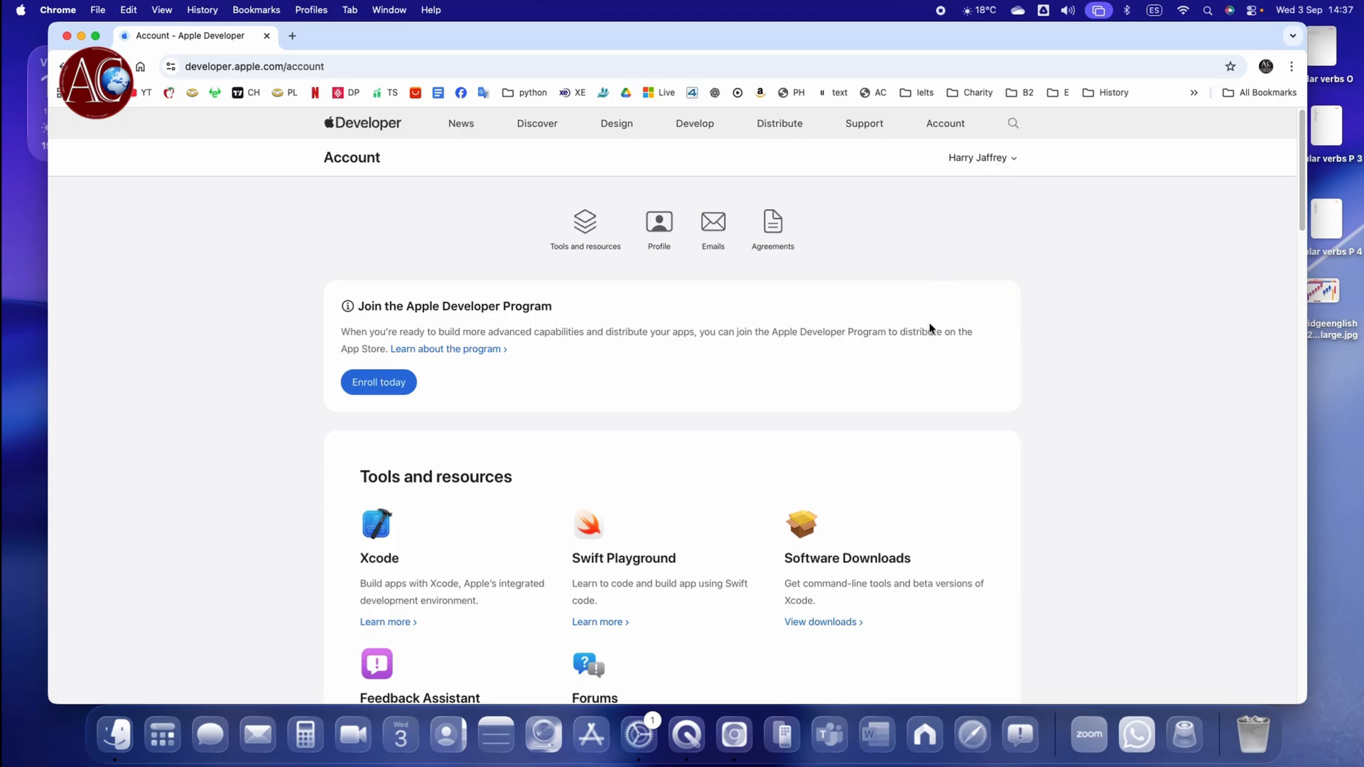
mouse_move(359, 268)
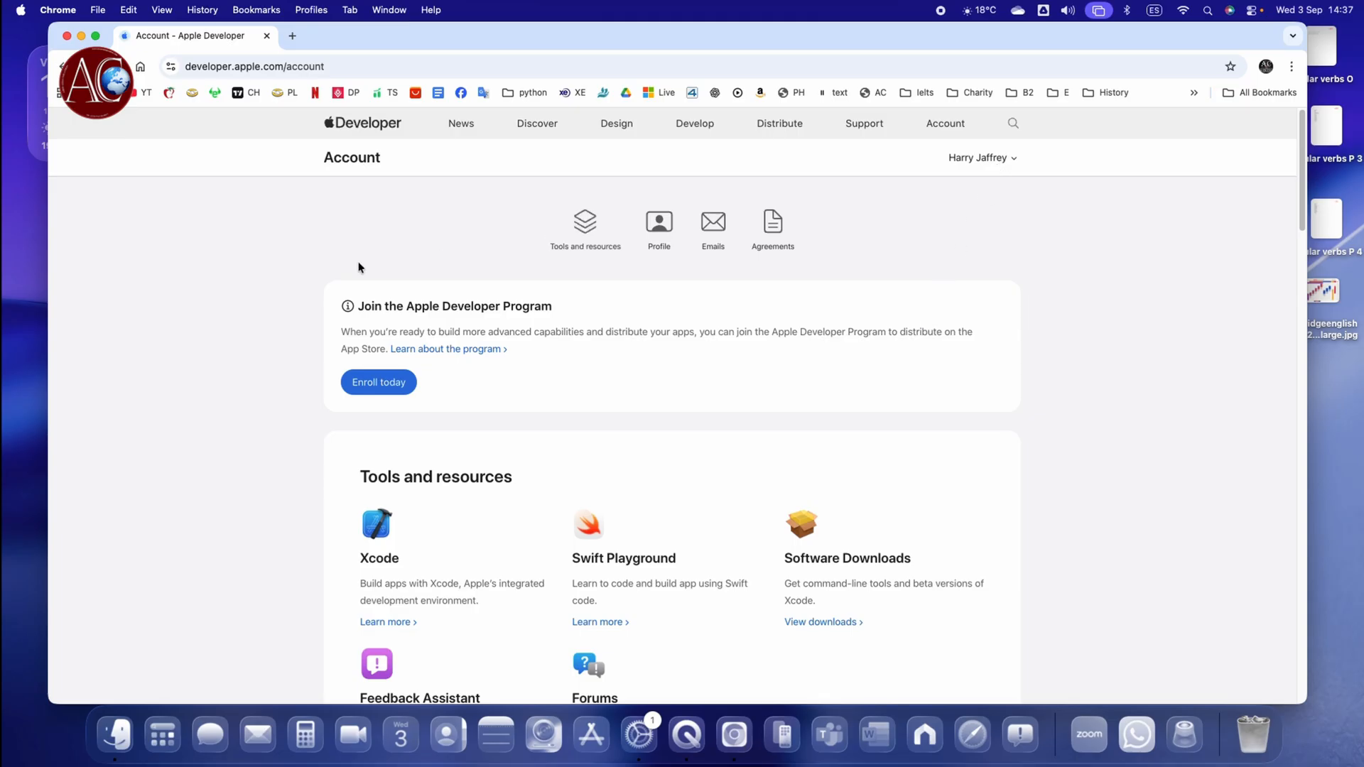
mouse_move(912, 149)
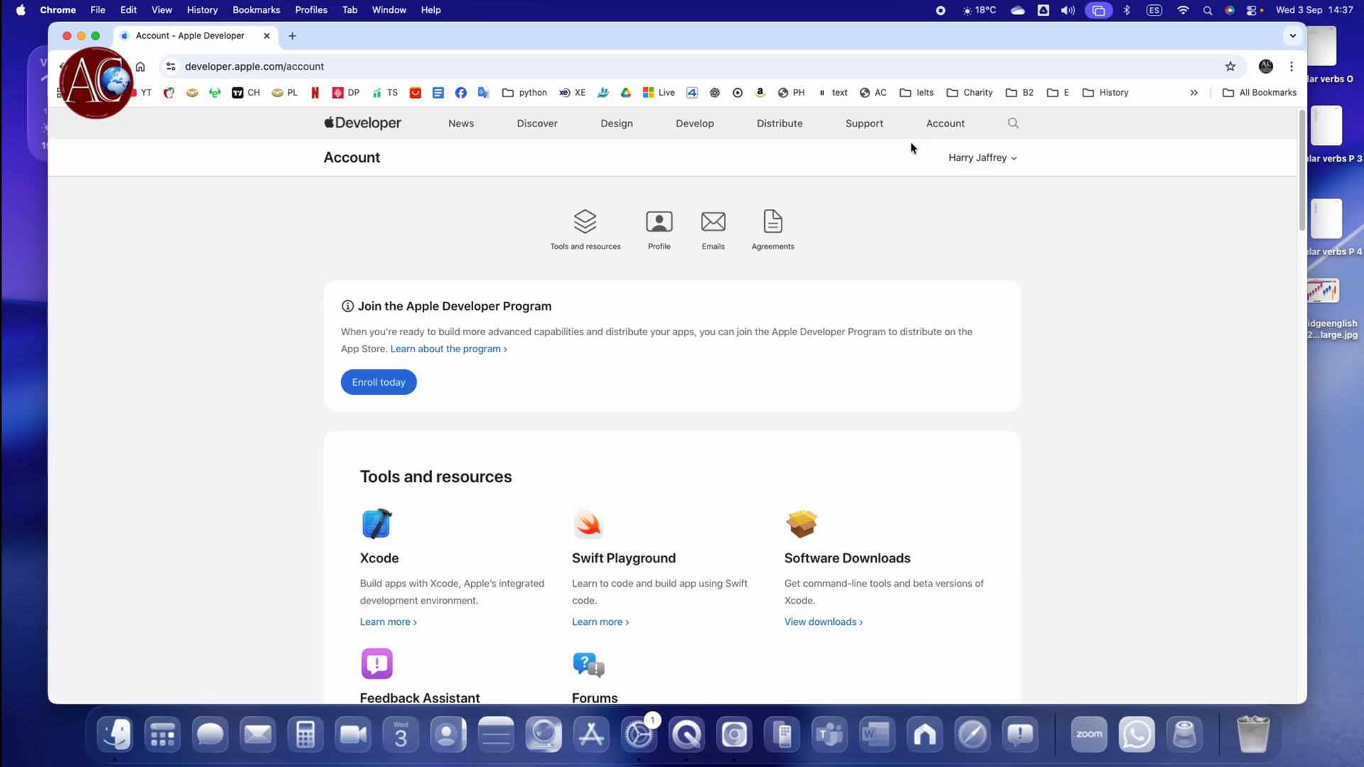
mouse_move(896, 128)
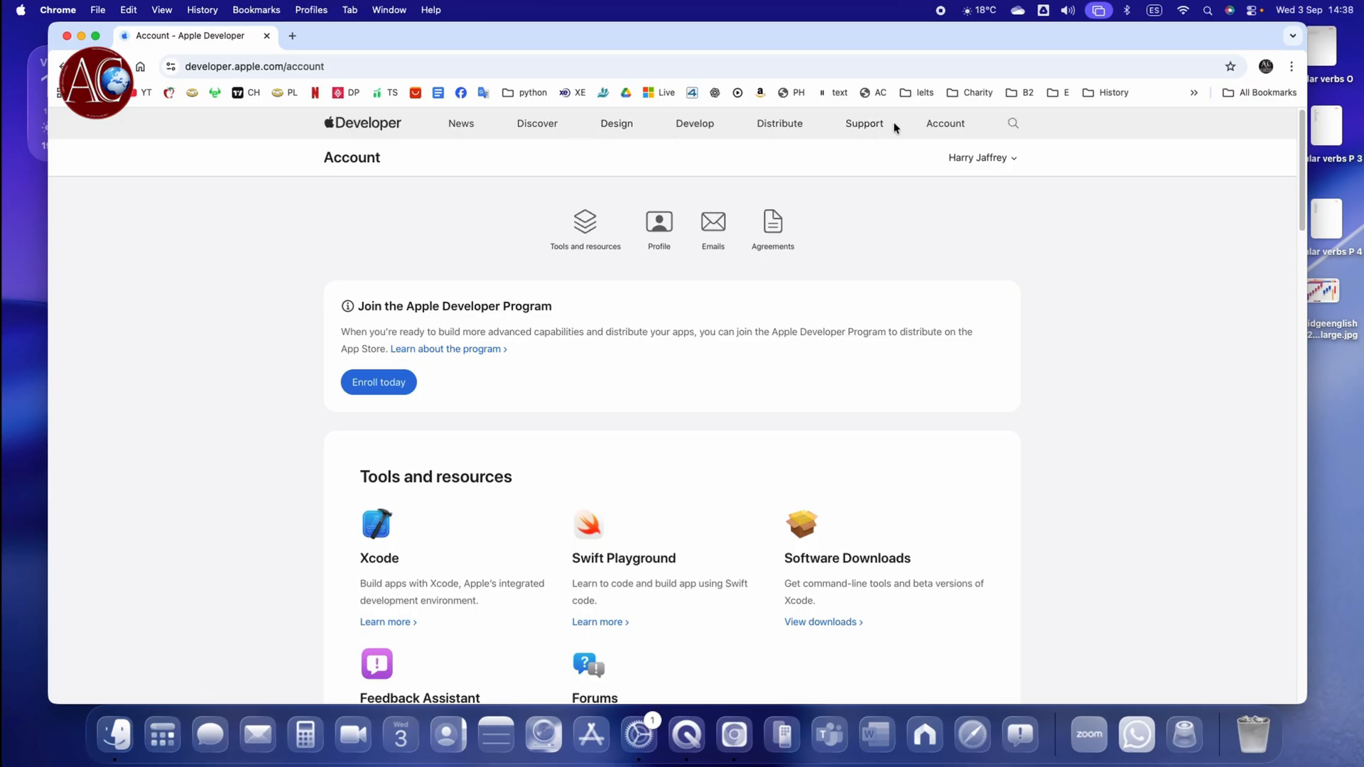
left_click(695, 123)
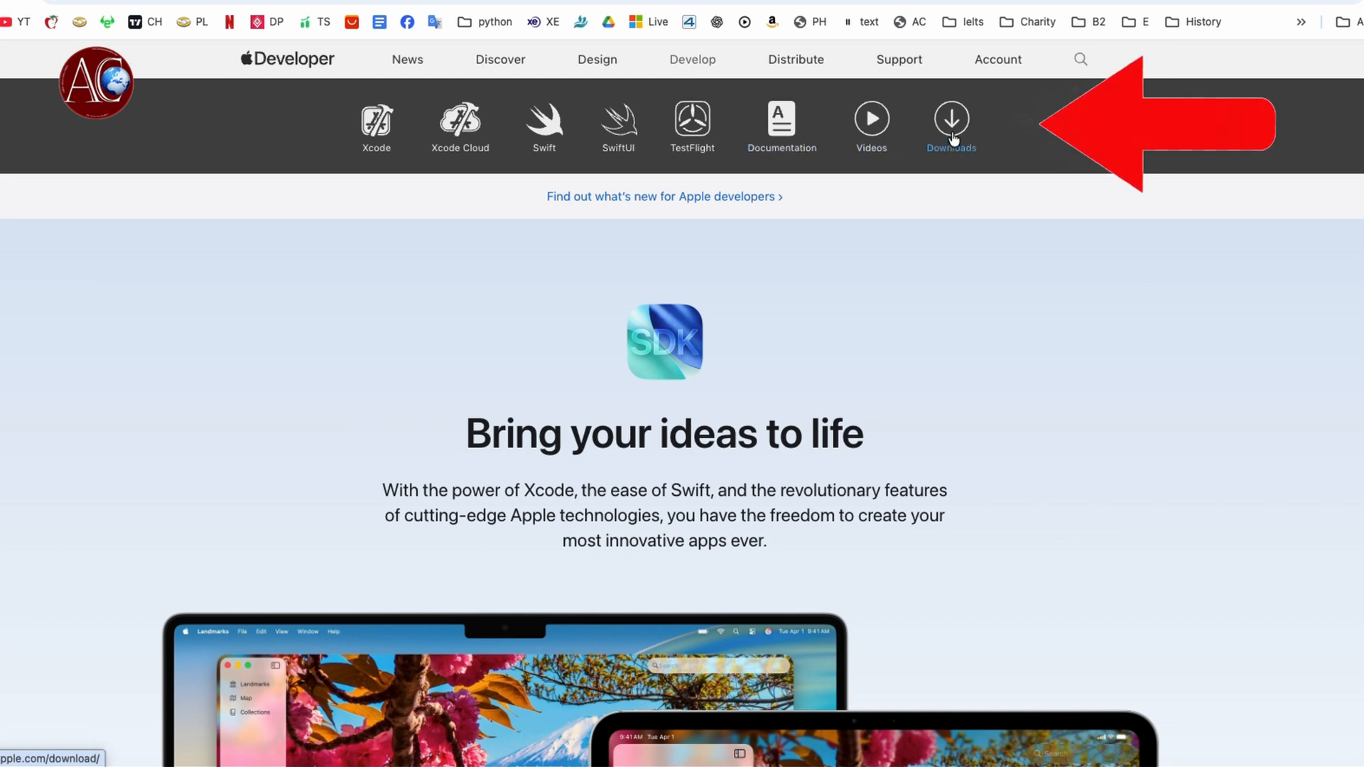
From Downloads, start the macOS 26 beta 9 restore image for Mac computers with Apple silicon.
left_click(952, 119)
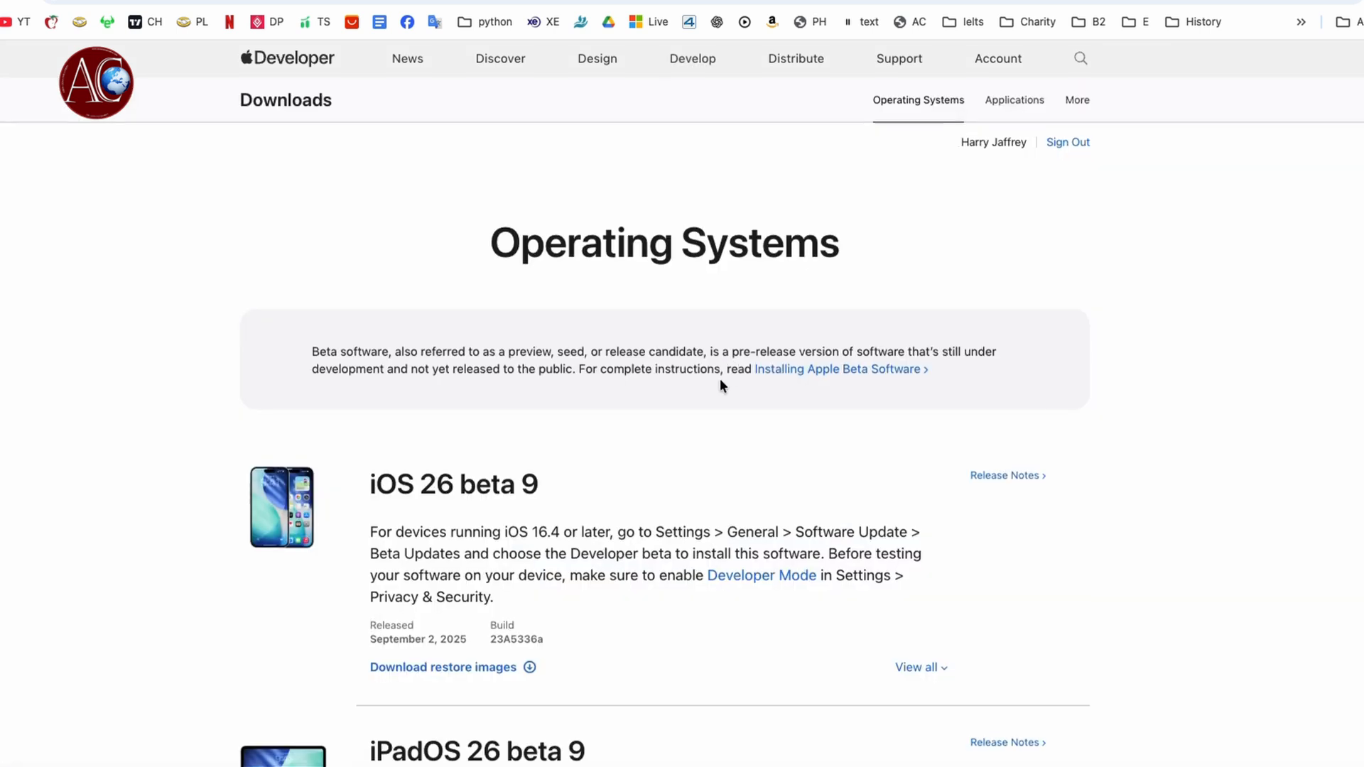
scroll("down", 3)
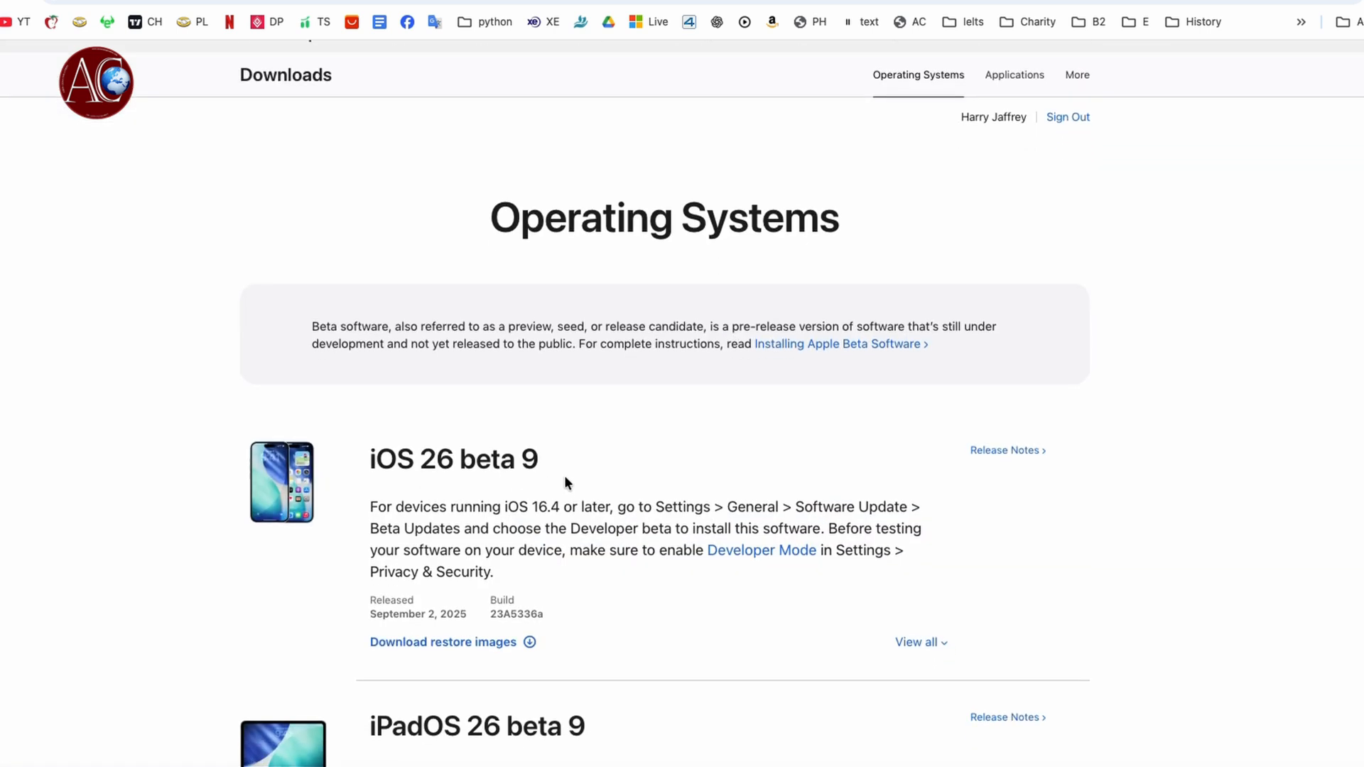
scroll("down", 3)
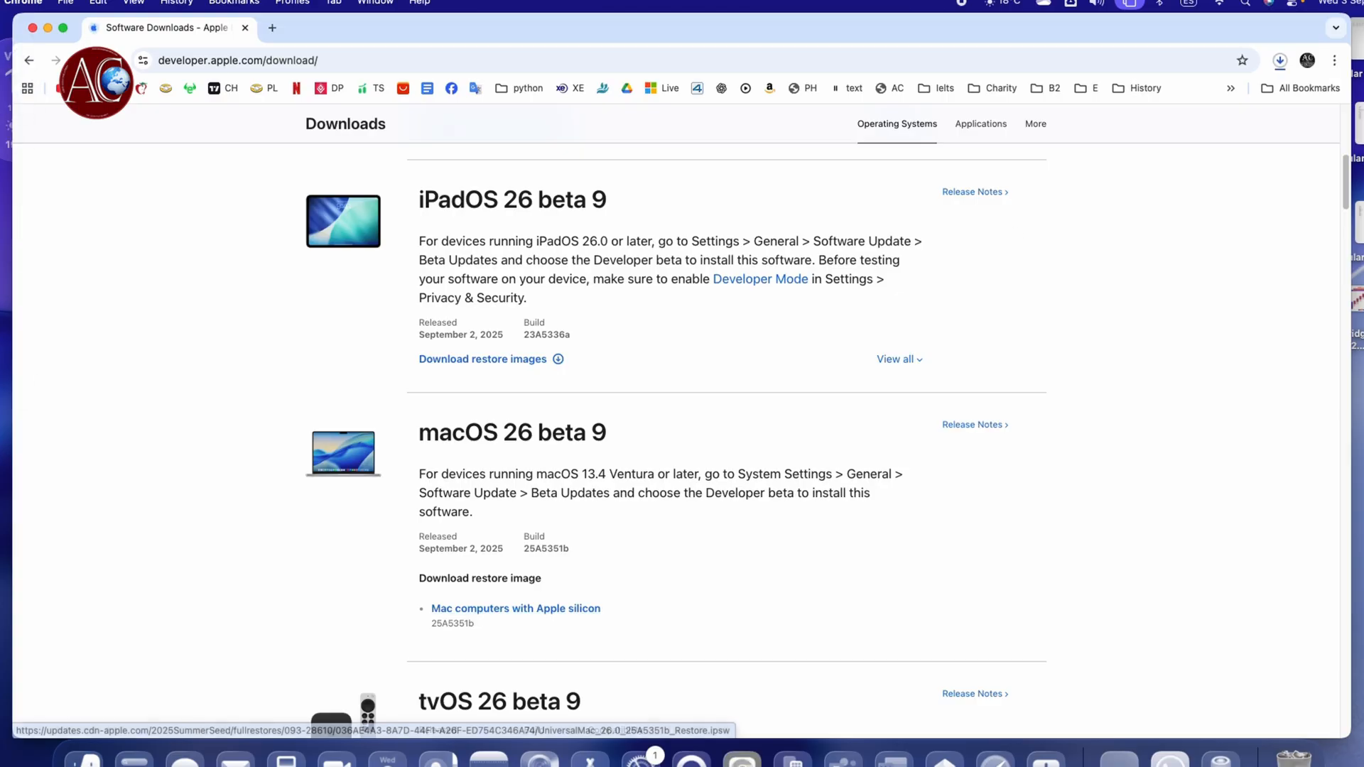
left_click(1279, 60)
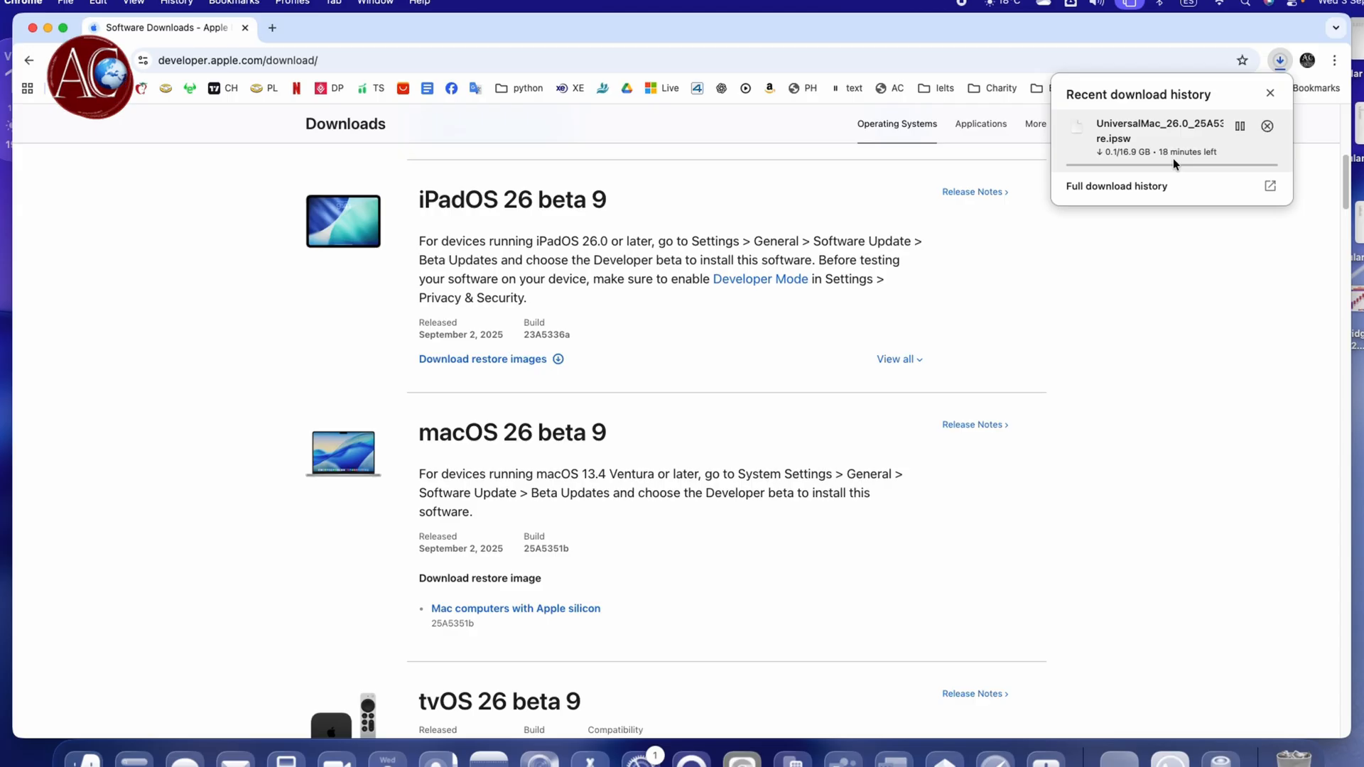
mouse_move(1226, 155)
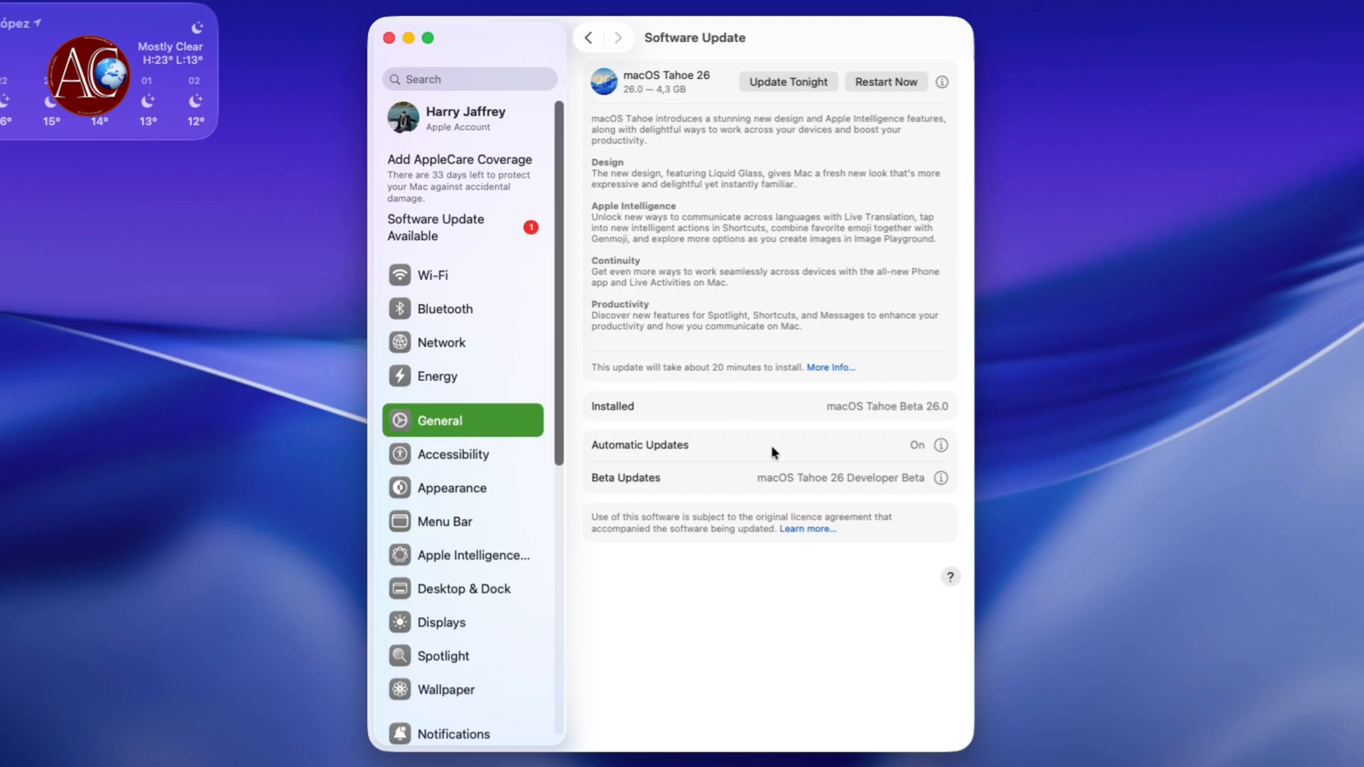
mouse_move(760, 136)
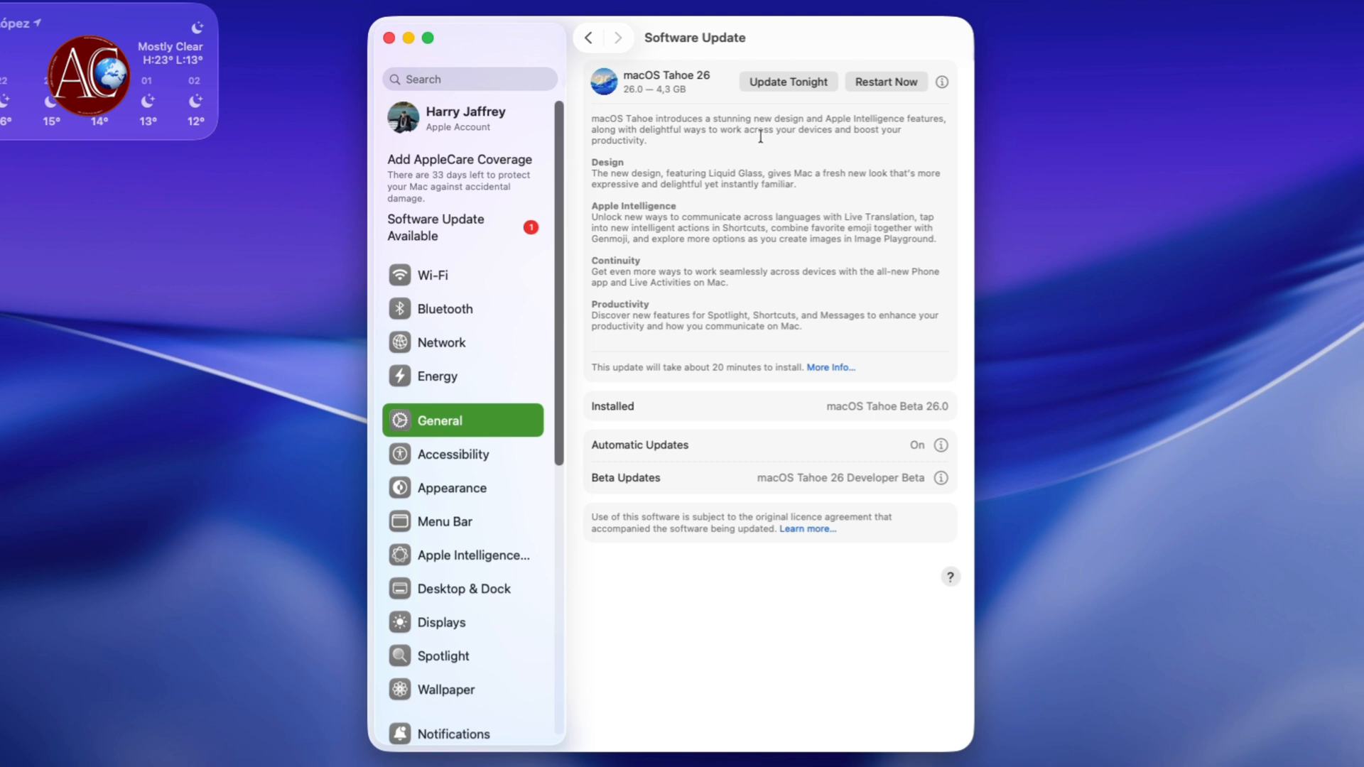
mouse_move(865, 161)
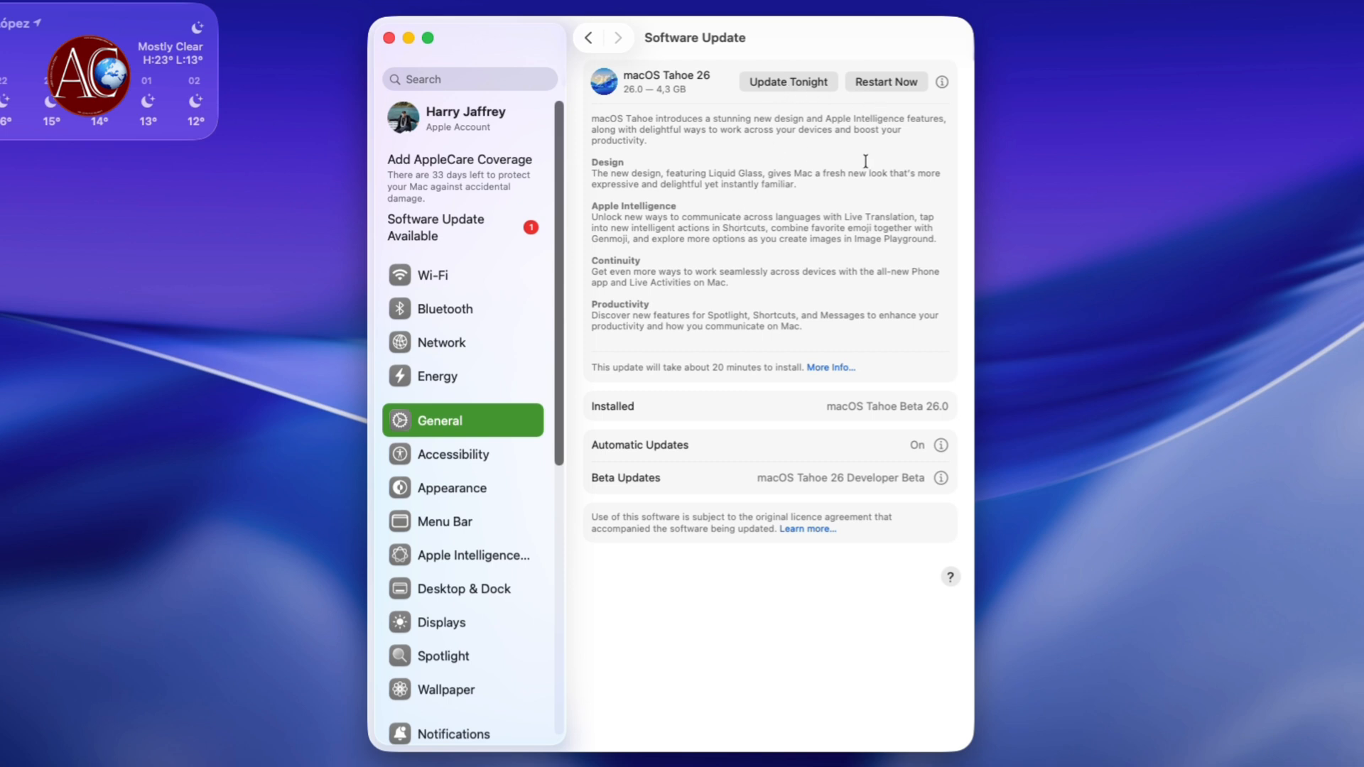
mouse_move(819, 260)
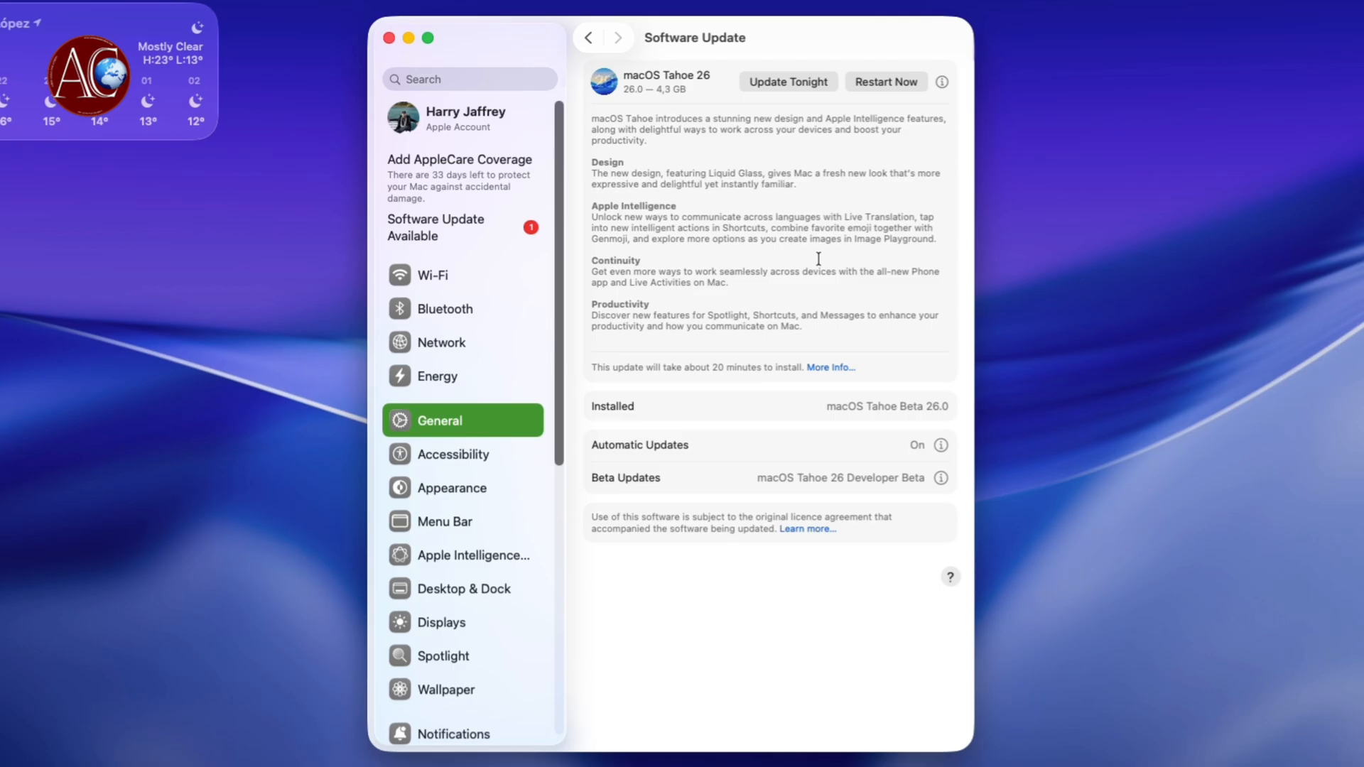
mouse_move(800, 91)
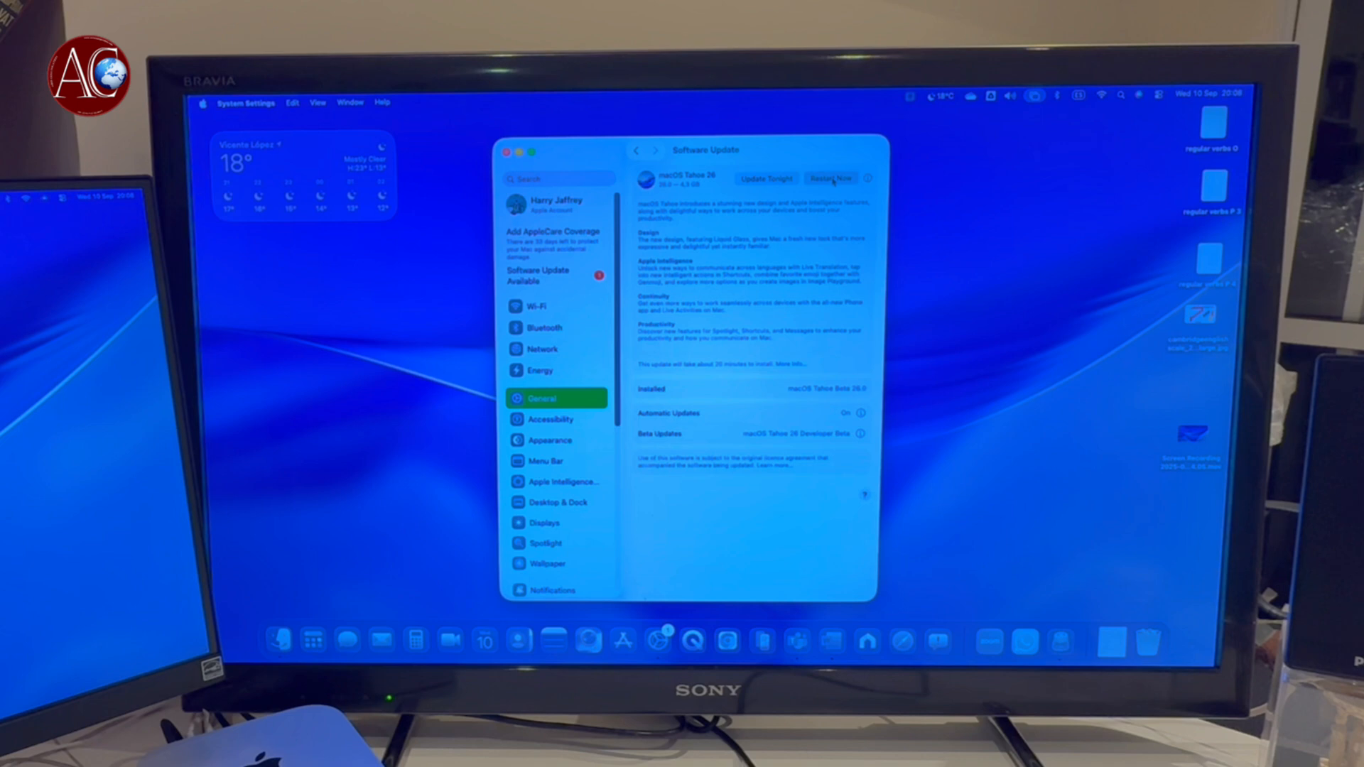
Restart Now and authorize with the administrator password so macOS Tahoe 26 installs.
left_click(831, 178)
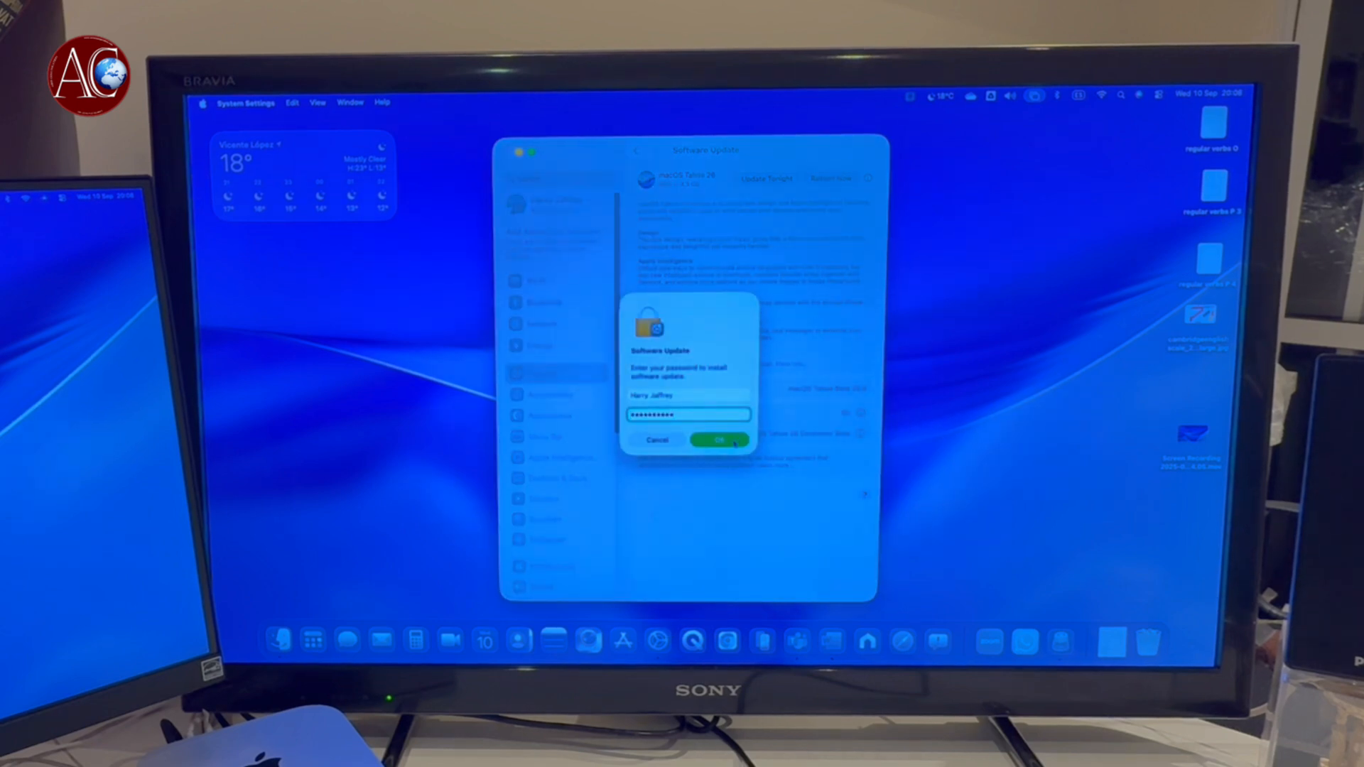
left_click(720, 440)
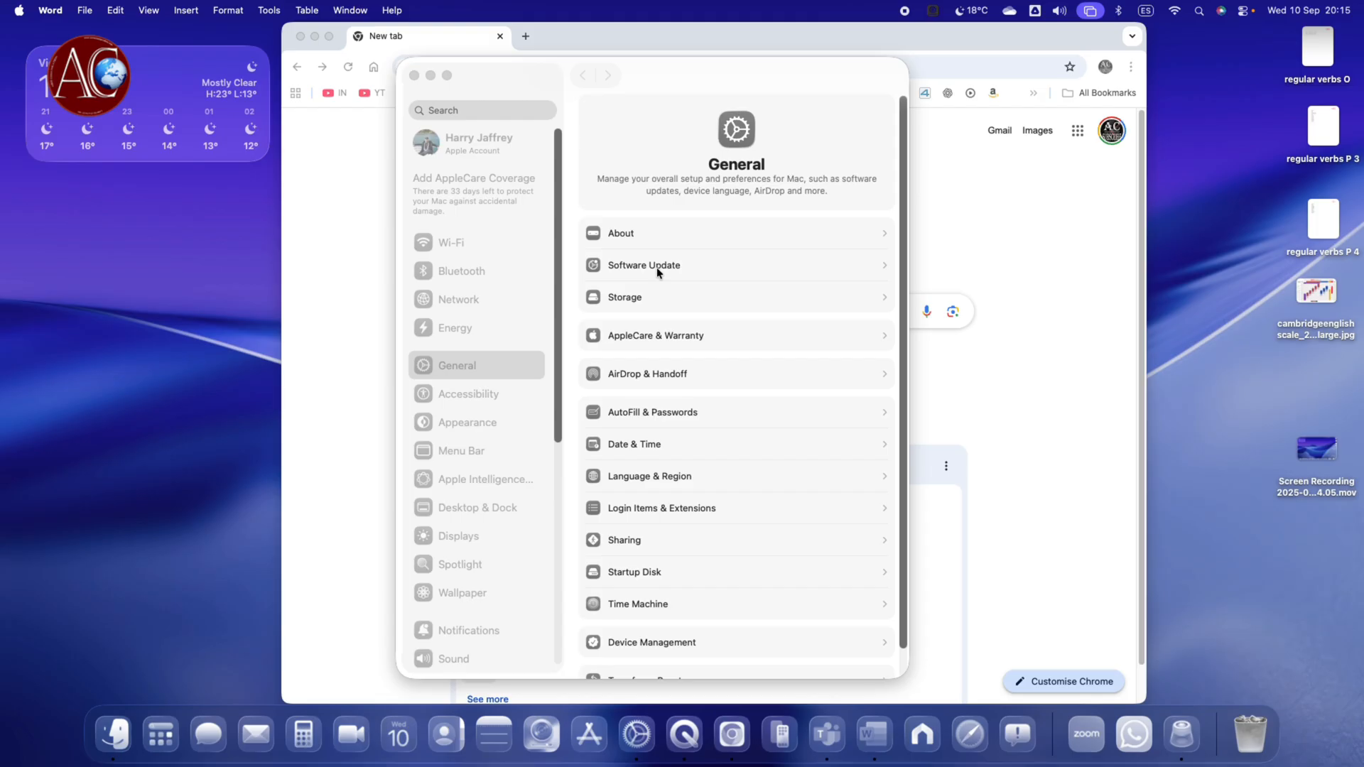
Show About confirming macOS Tahoe version 26.0, build 25A353.
left_click(644, 266)
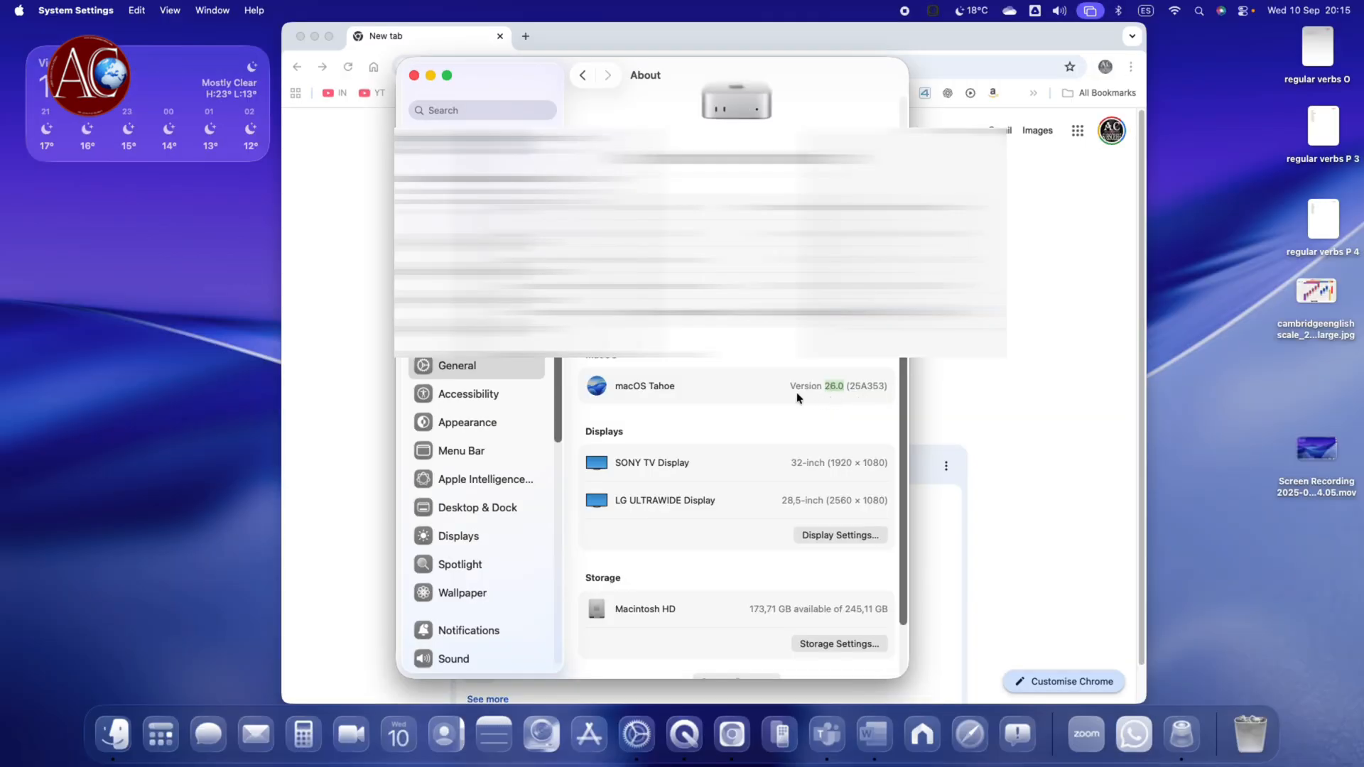
mouse_move(865, 396)
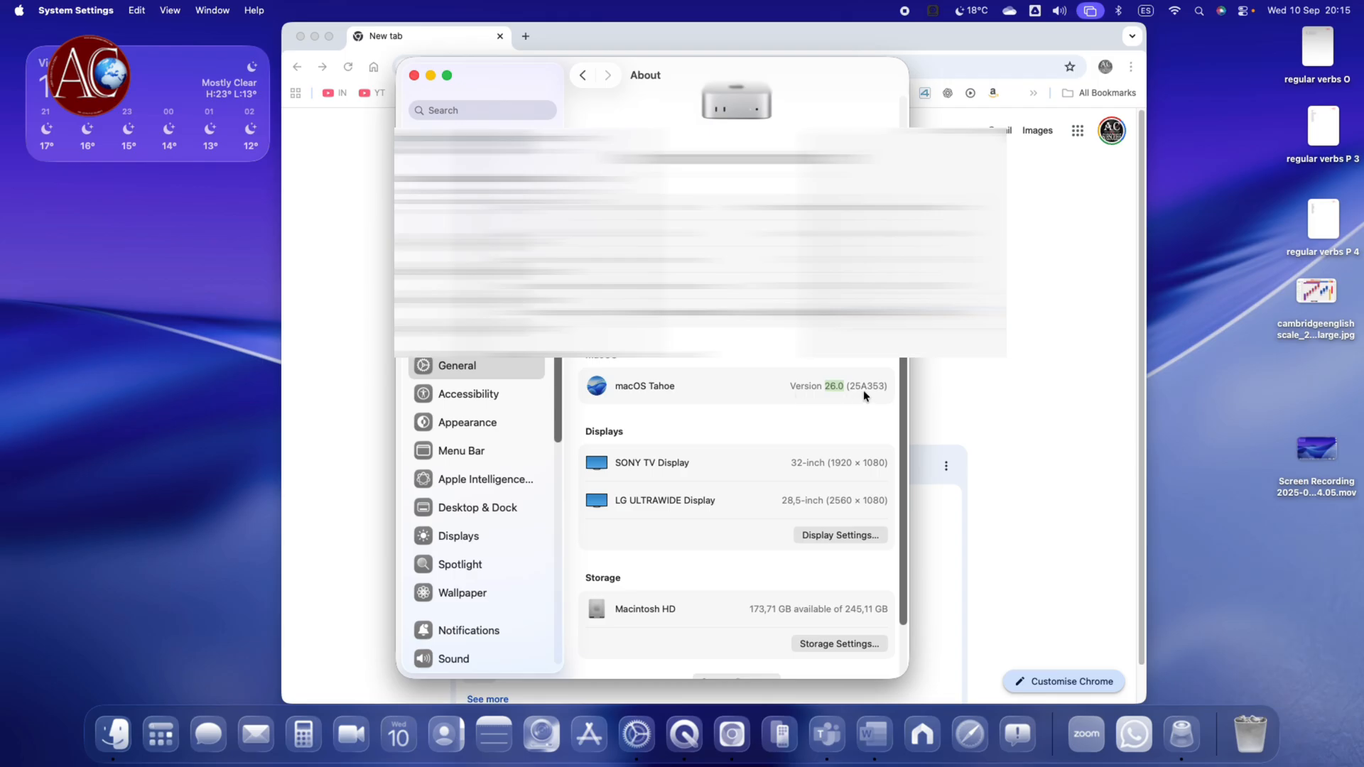
mouse_move(884, 395)
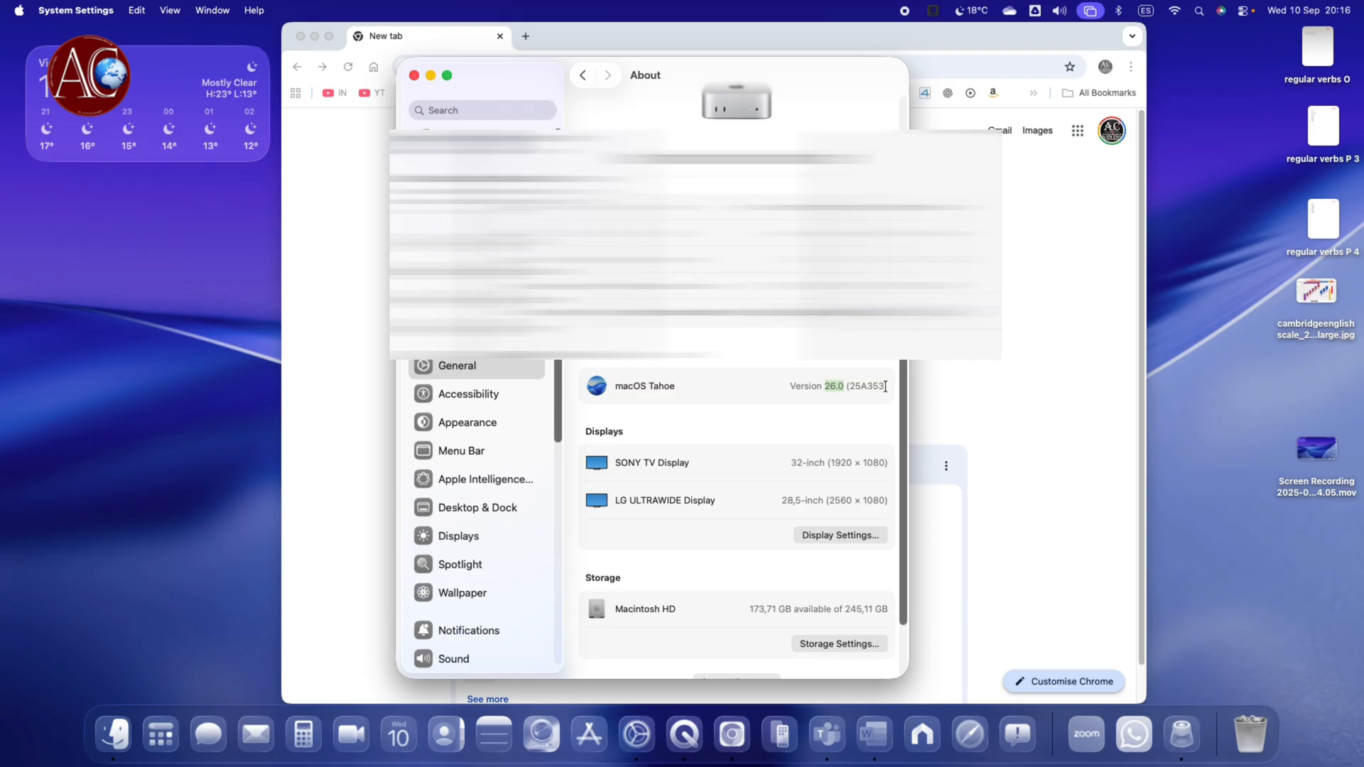
mouse_move(851, 456)
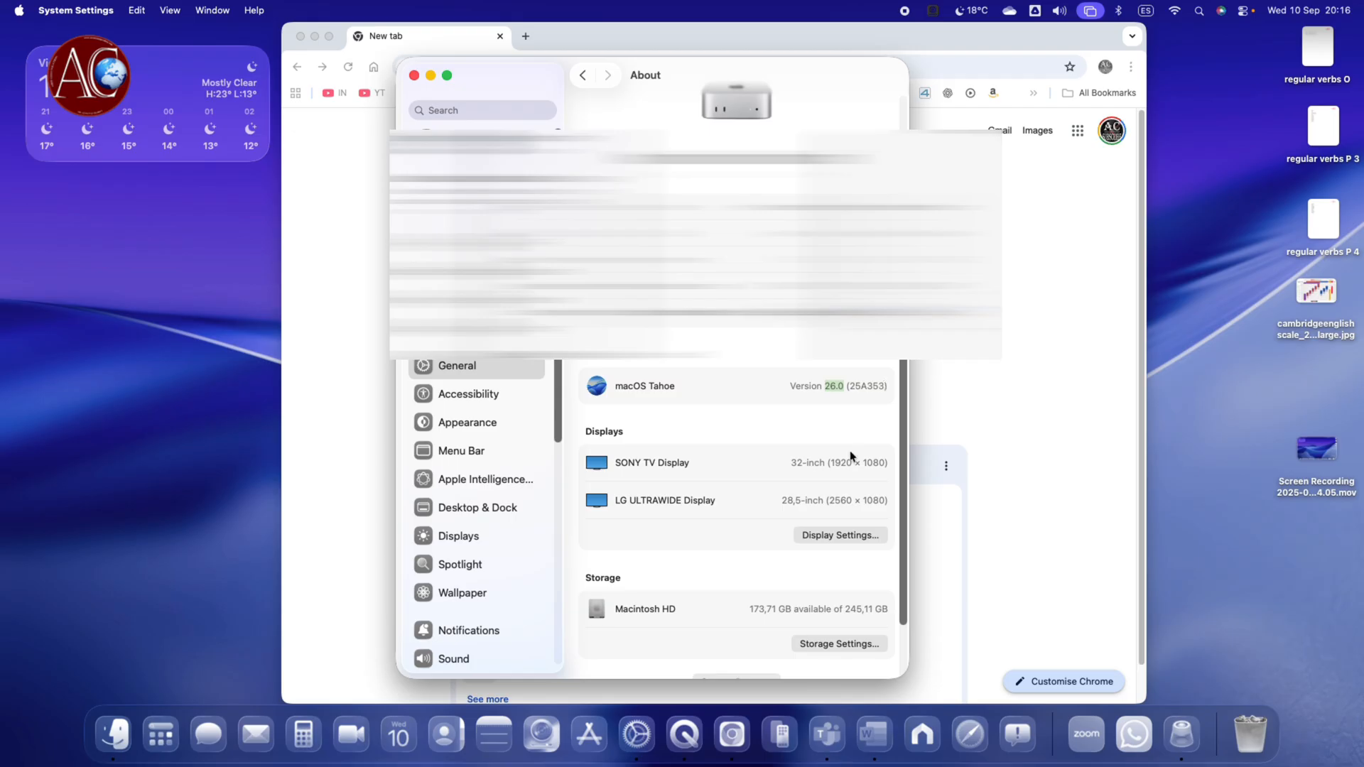
mouse_move(1109, 722)
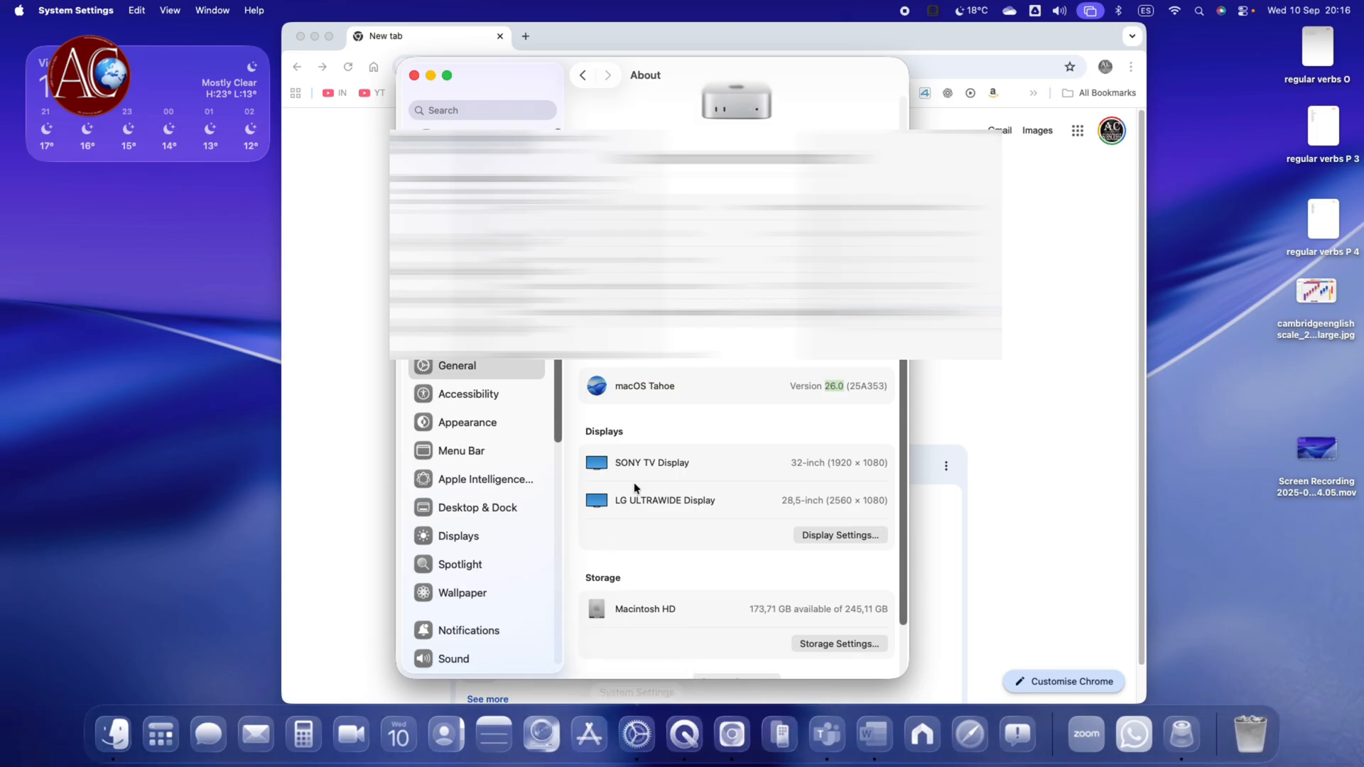
mouse_move(739, 510)
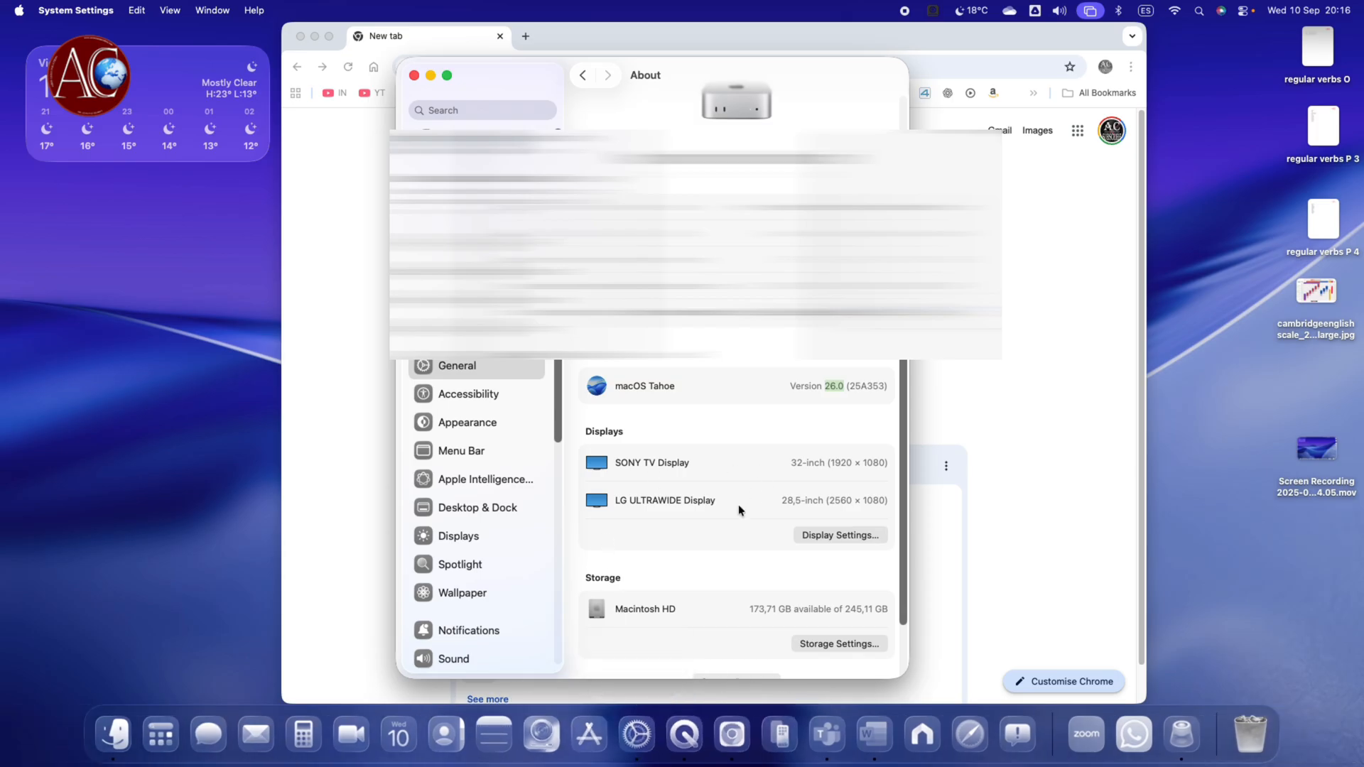